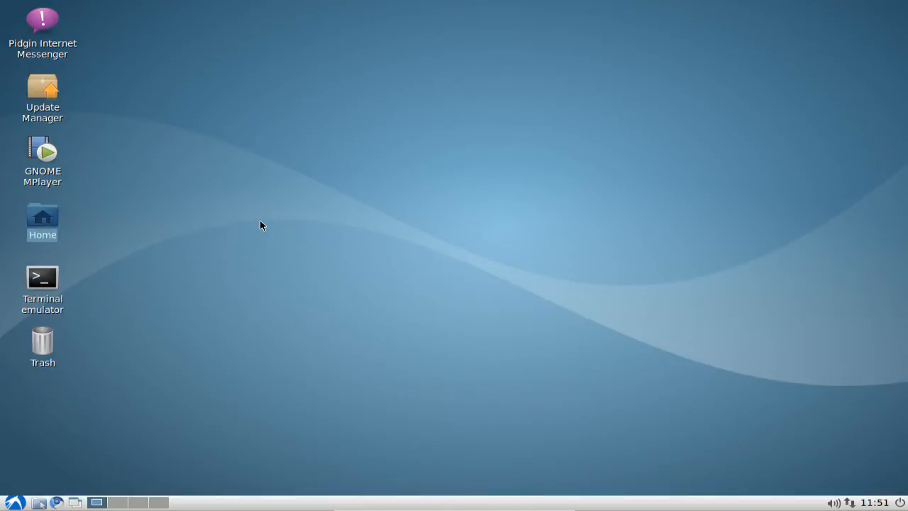
Step: Navigate from the home folder to /var/cache/apt via the location bar
double_click(42, 222)
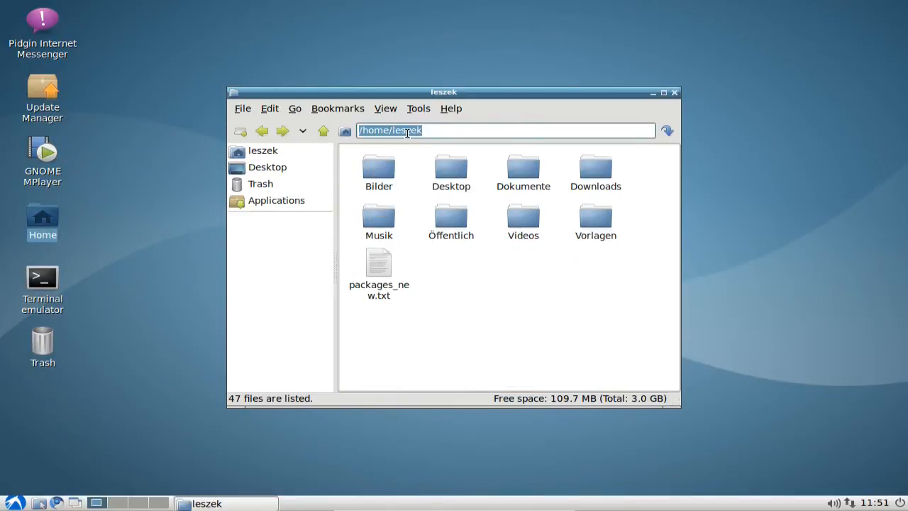
type("/var/cache/apt/")
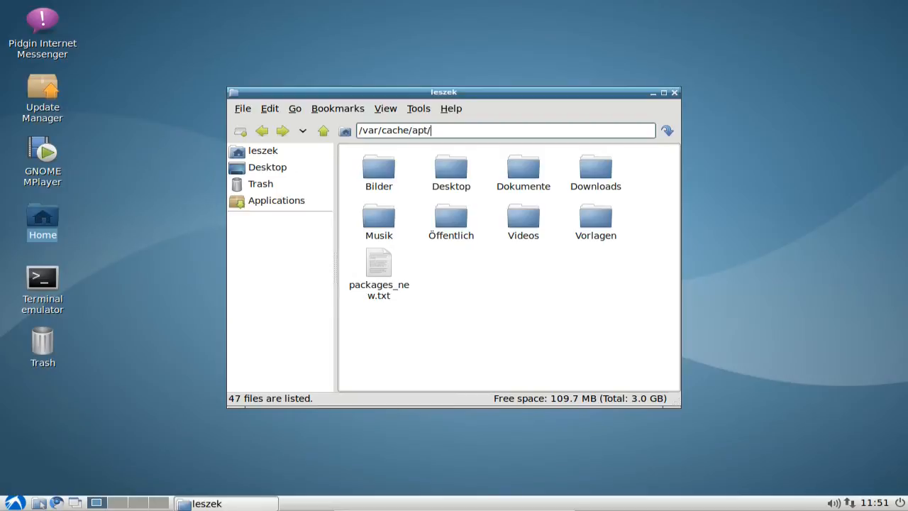
key("Return")
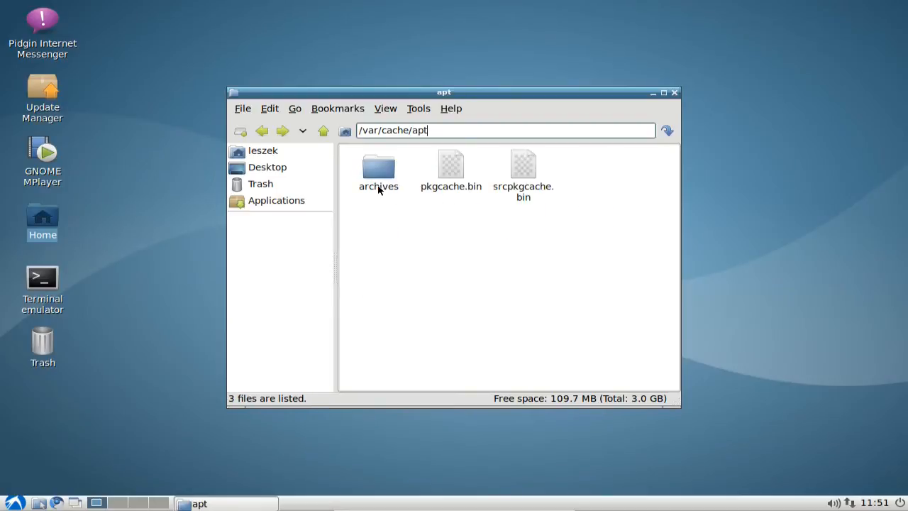
Step: Browse the cached .deb packages in the archives folder, then return to /var/cache/apt
double_click(378, 170)
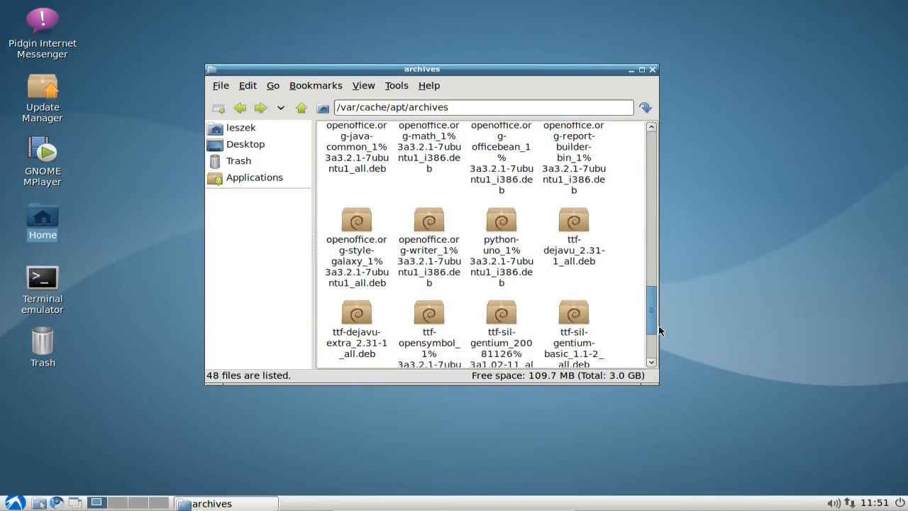
scroll("down", 3)
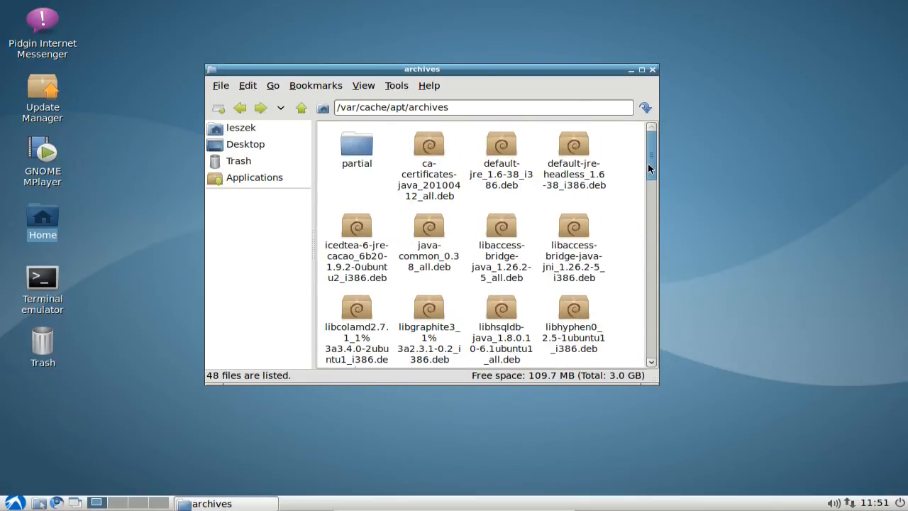
left_click(301, 108)
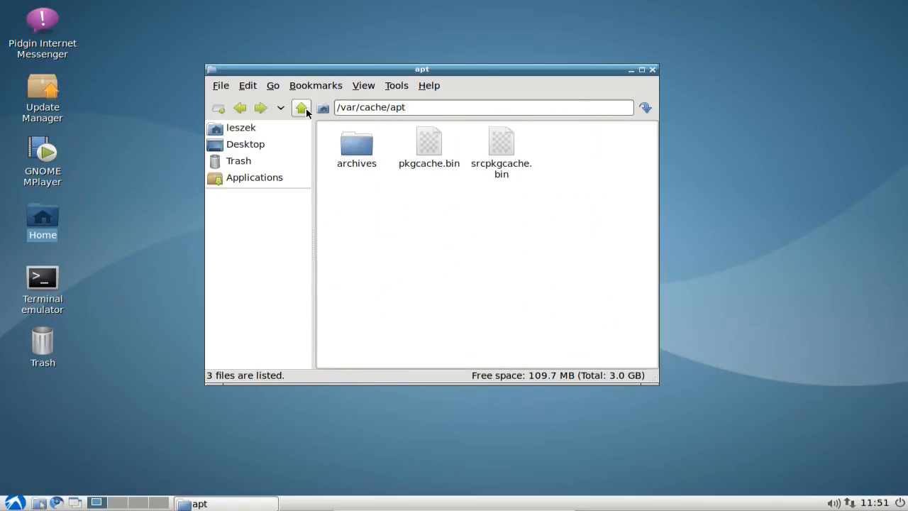
right_click(356, 145)
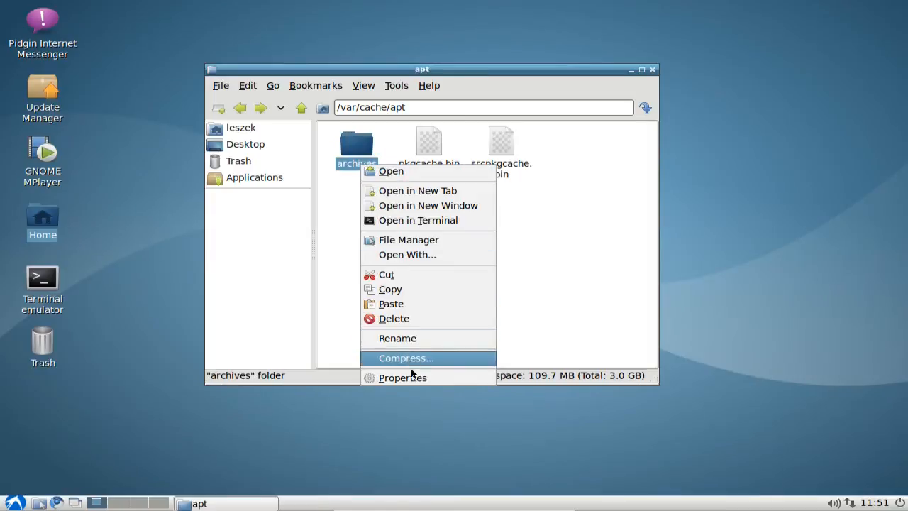
left_click(403, 378)
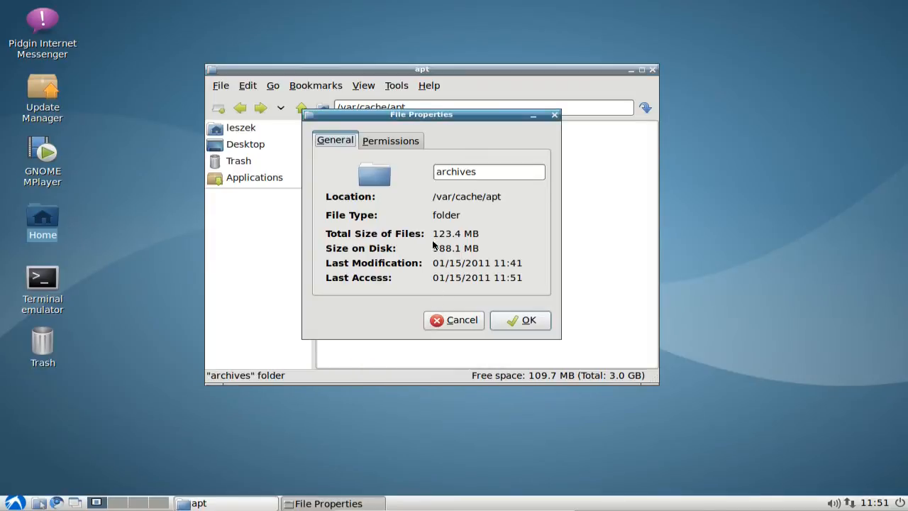
double_click(456, 232)
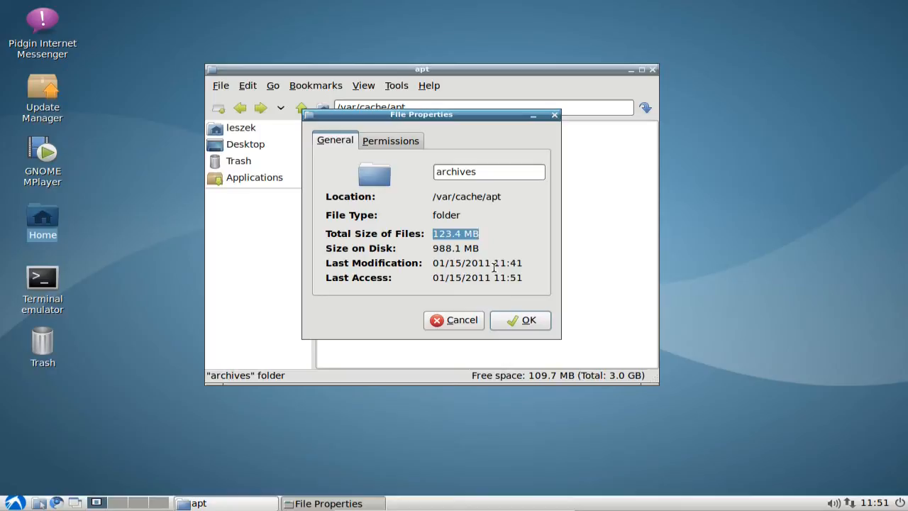
mouse_move(494, 305)
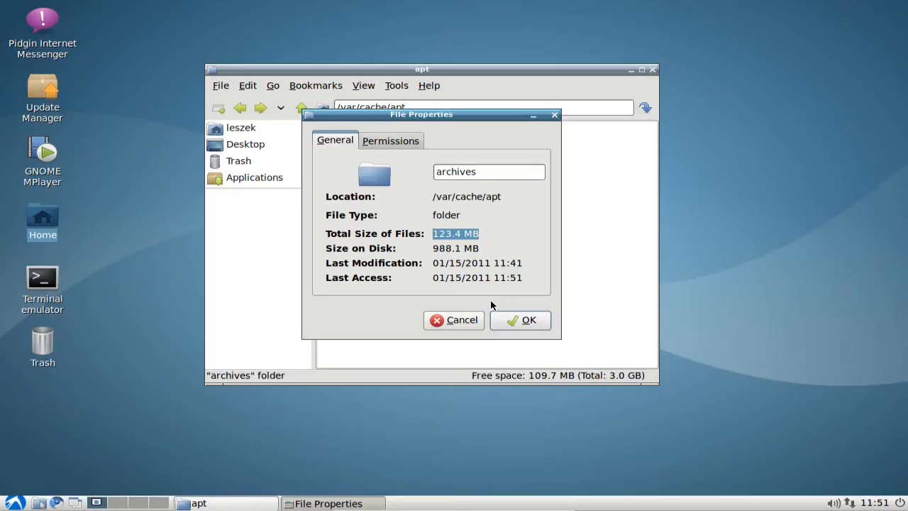
mouse_move(461, 319)
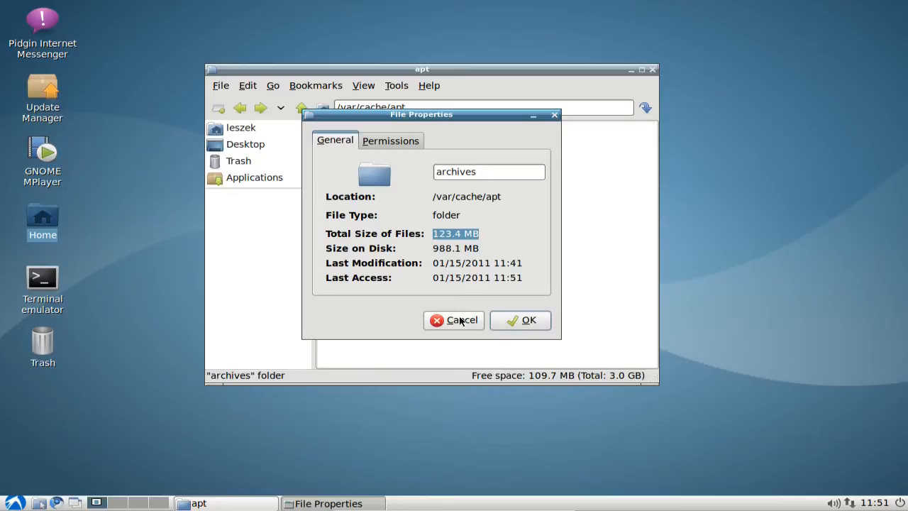
left_click(454, 320)
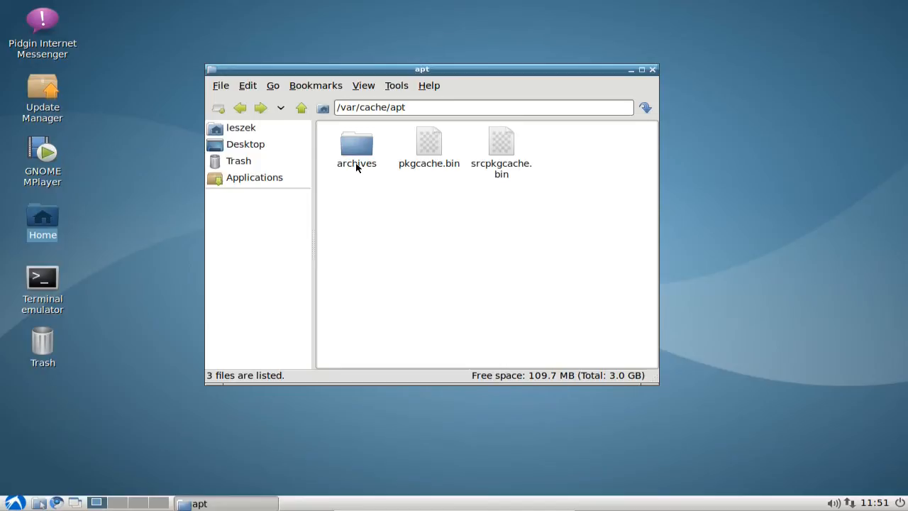
mouse_move(191, 301)
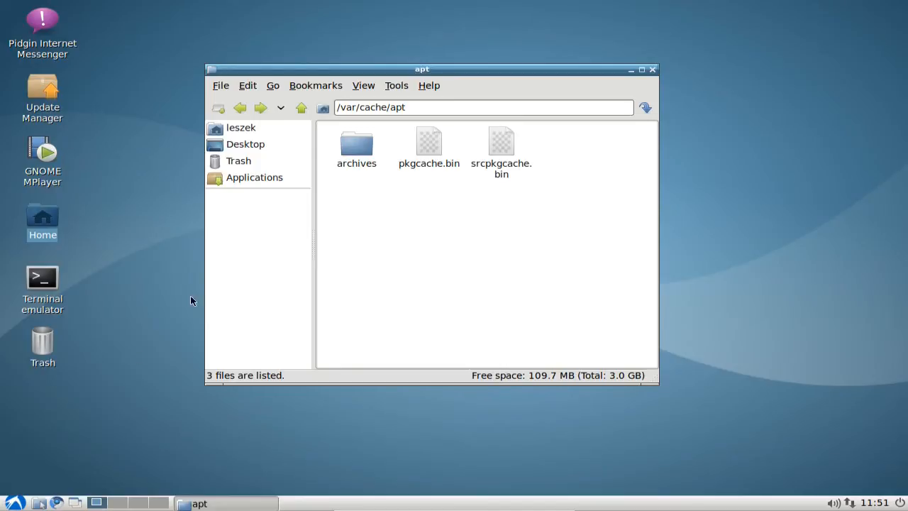
Step: Launch LXTerminal from the Accessories menu and choose a larger terminal font in Preferences
left_click(9, 503)
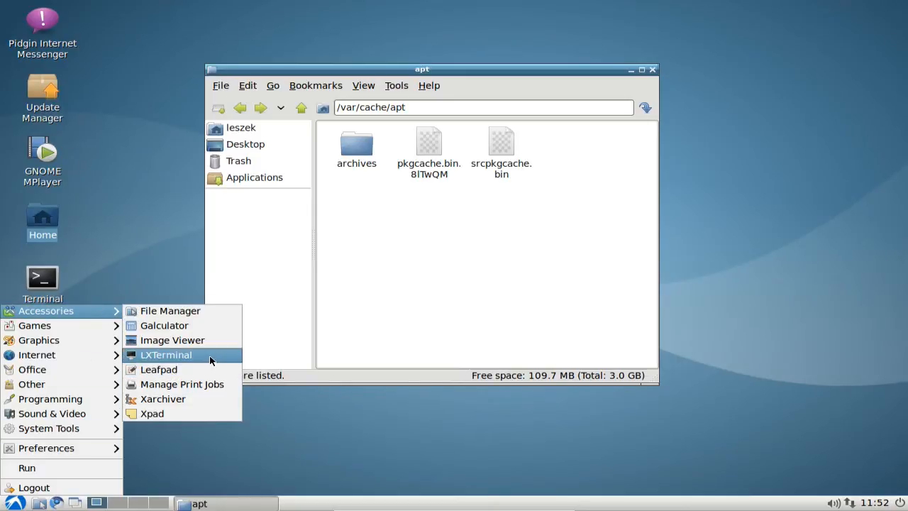
left_click(165, 355)
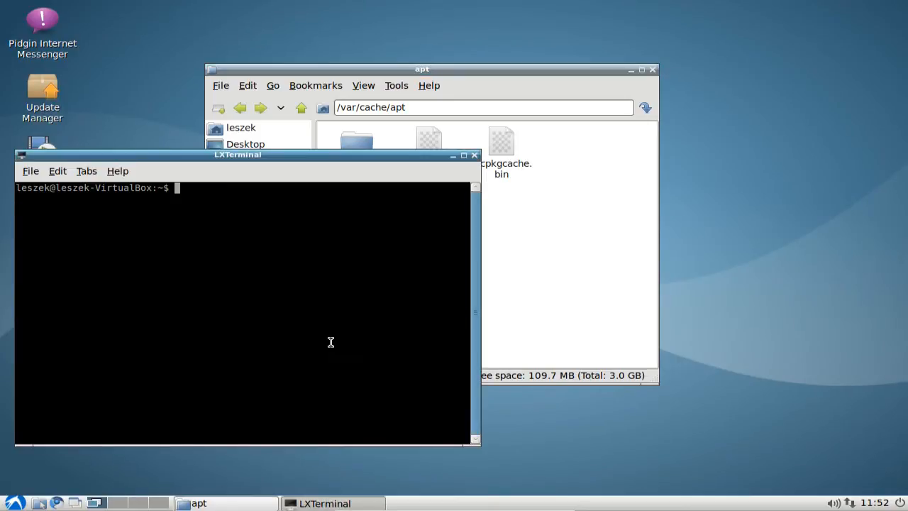
left_click(57, 170)
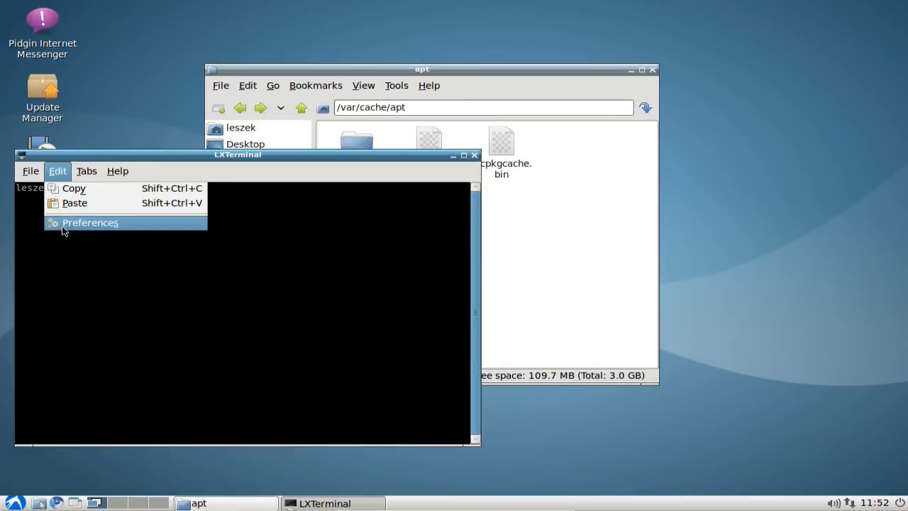
left_click(91, 221)
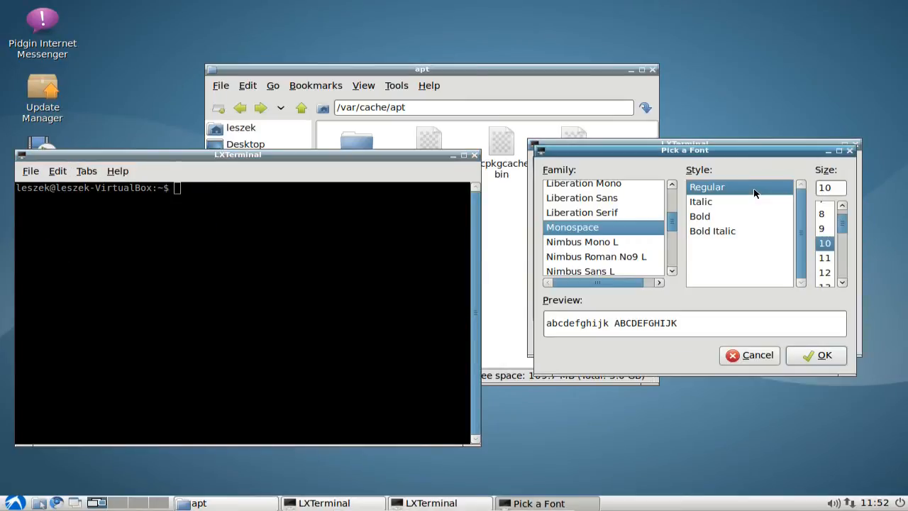
left_click(825, 273)
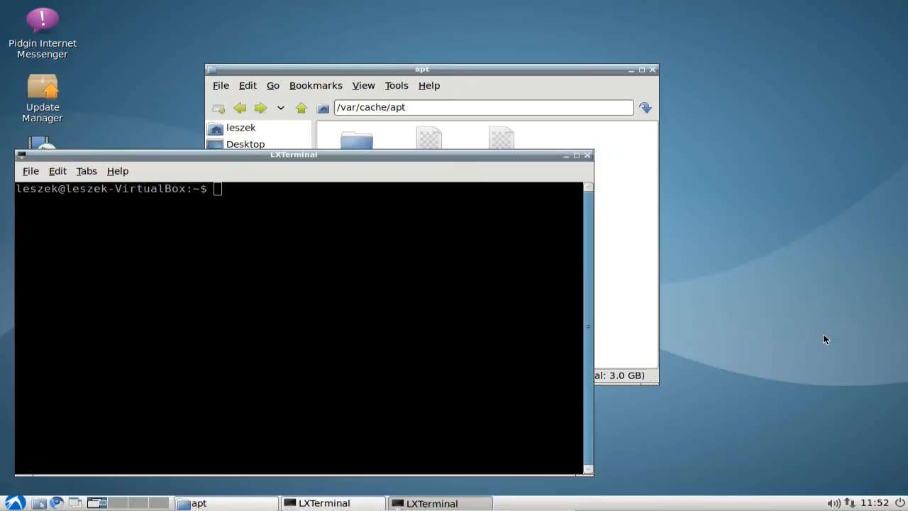
Step: Start entering sudo apt-get clean to empty the APT package cache
type("sudo apt-get clean")
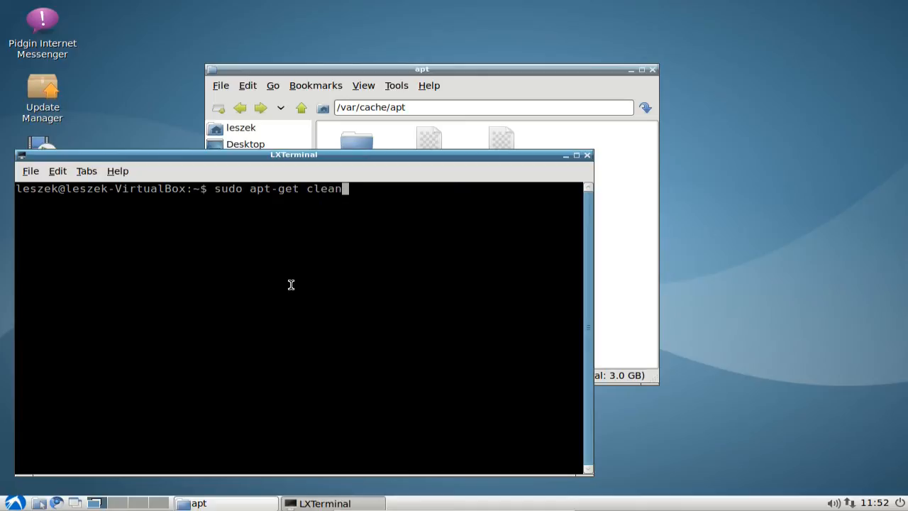
mouse_move(366, 74)
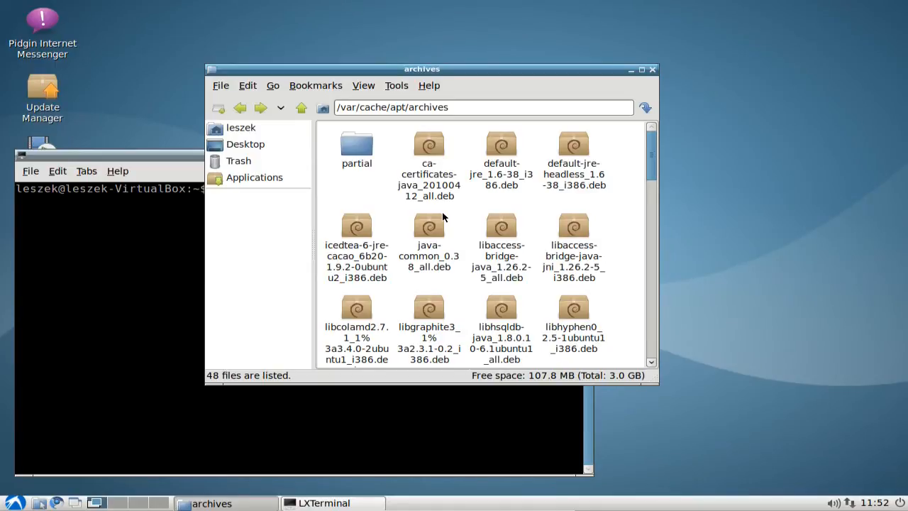
mouse_move(650, 173)
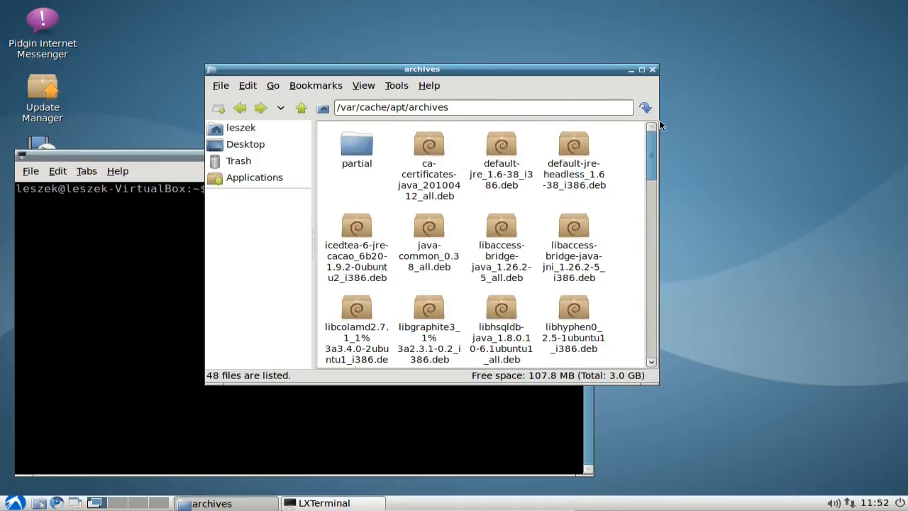
Step: Scroll through the archives folder, now holding only partial and lock
scroll("down", 3)
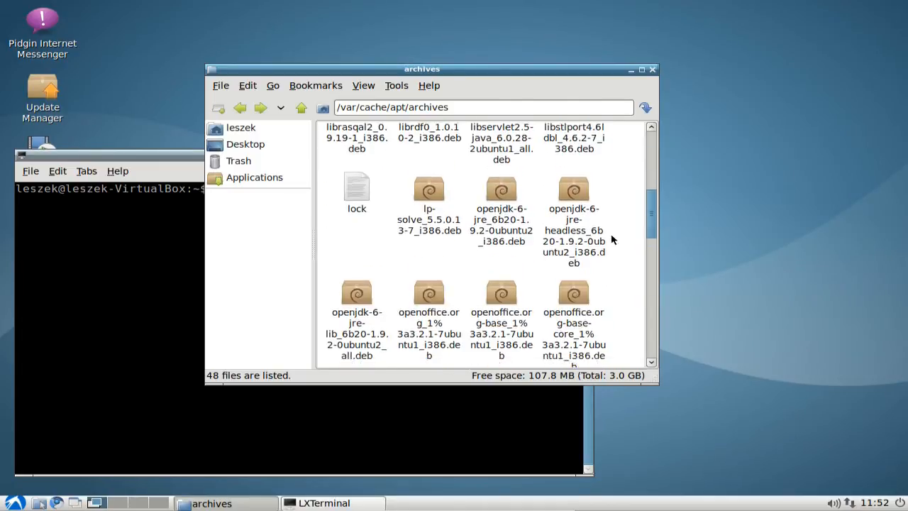
scroll("down", 3)
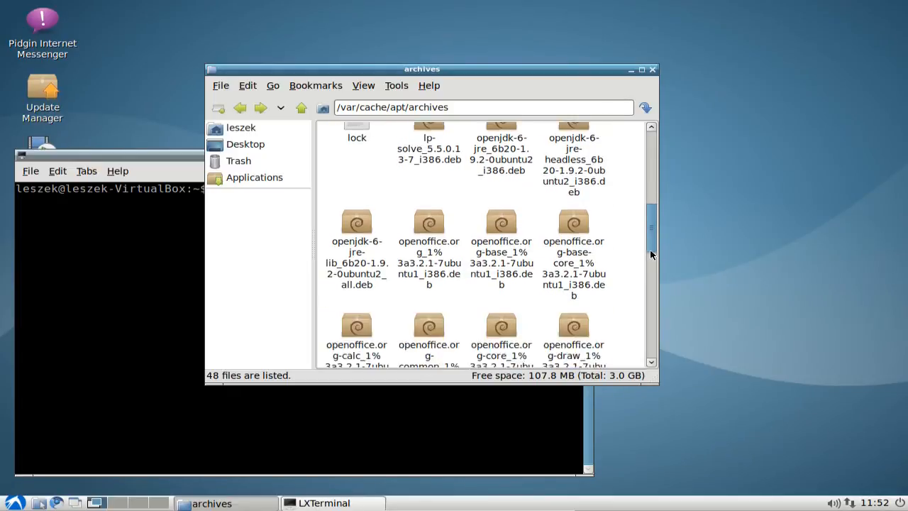
scroll("down", 3)
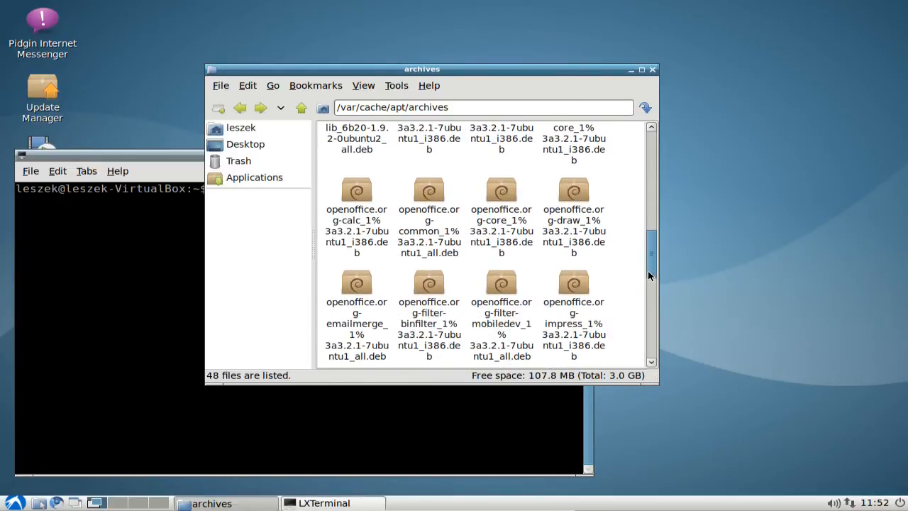
scroll("down", 3)
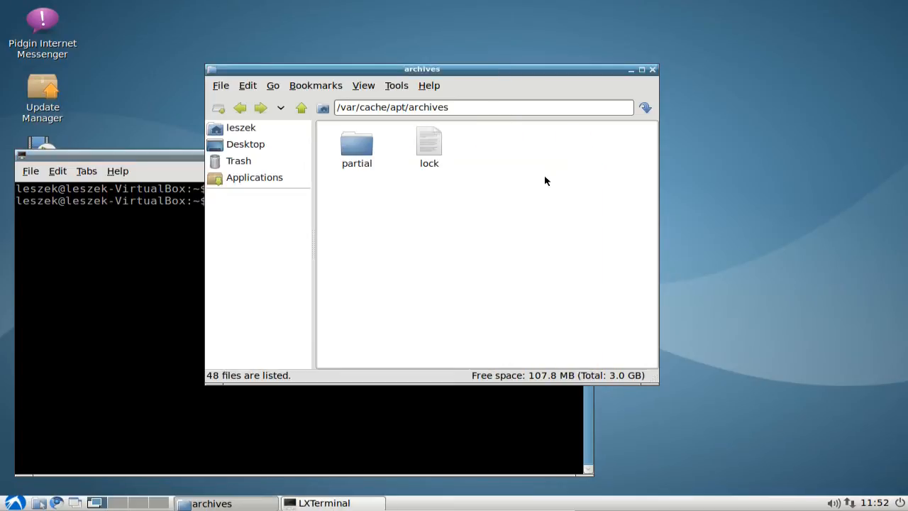
left_click(301, 108)
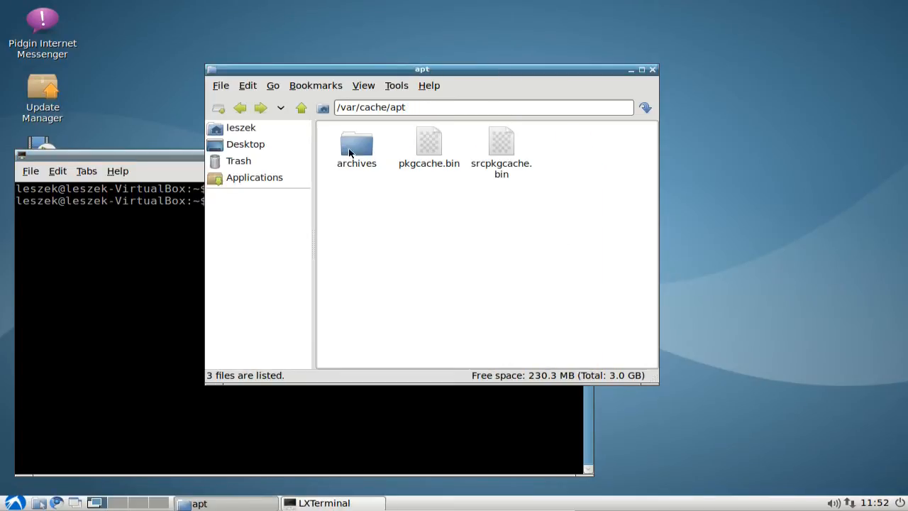
right_click(356, 145)
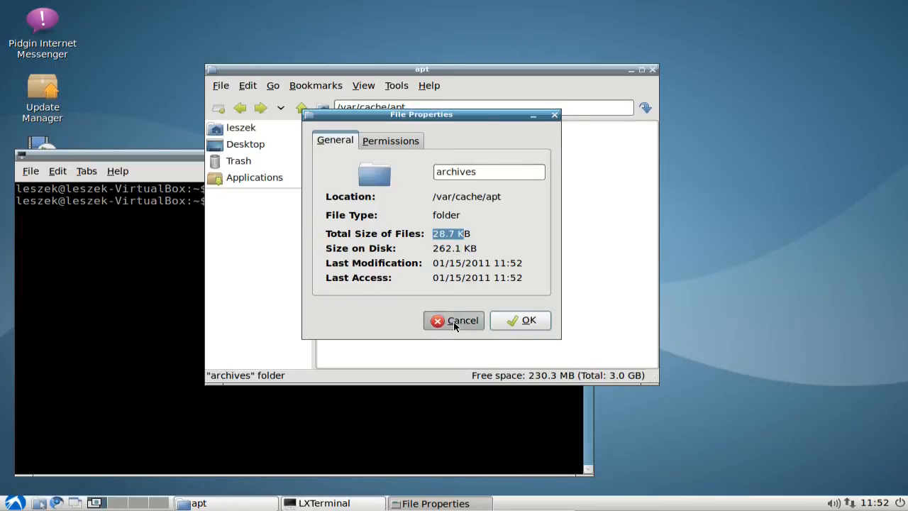
left_click(454, 321)
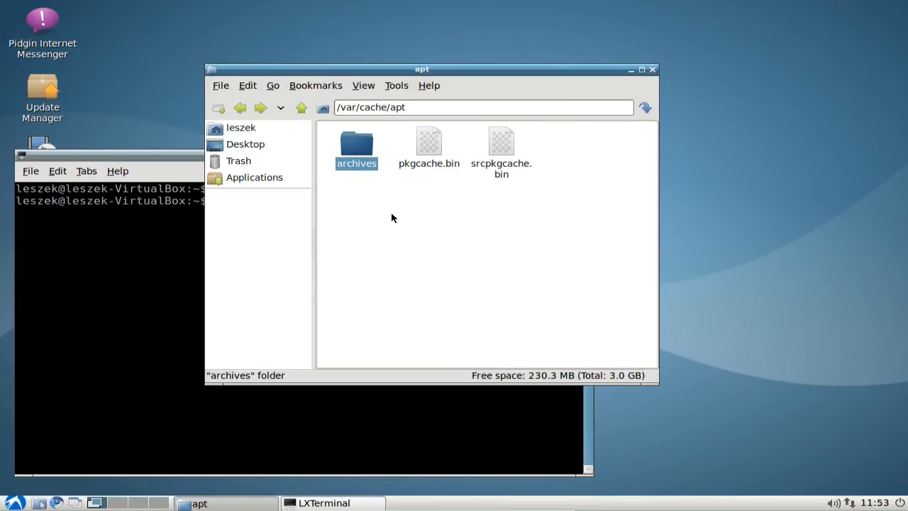
mouse_move(468, 233)
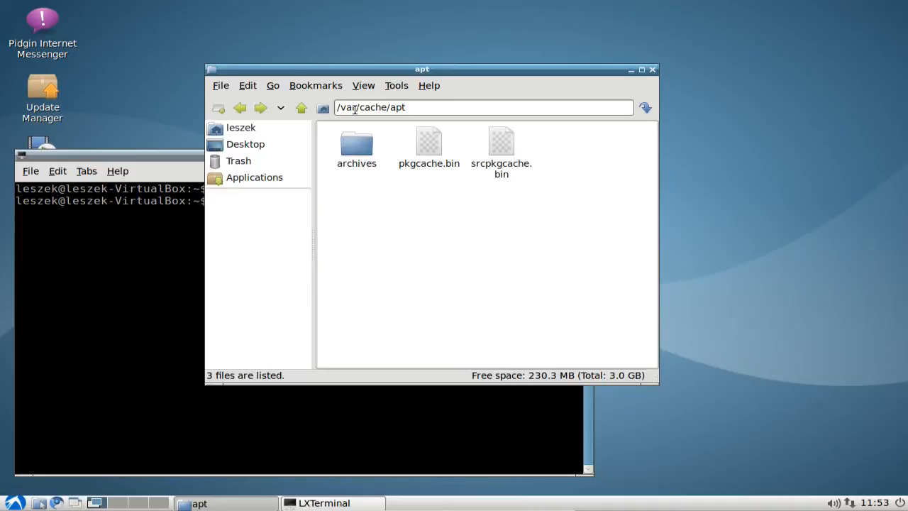
Step: Go up to /var/cache, then to the home folder with hidden files shown
double_click(397, 108)
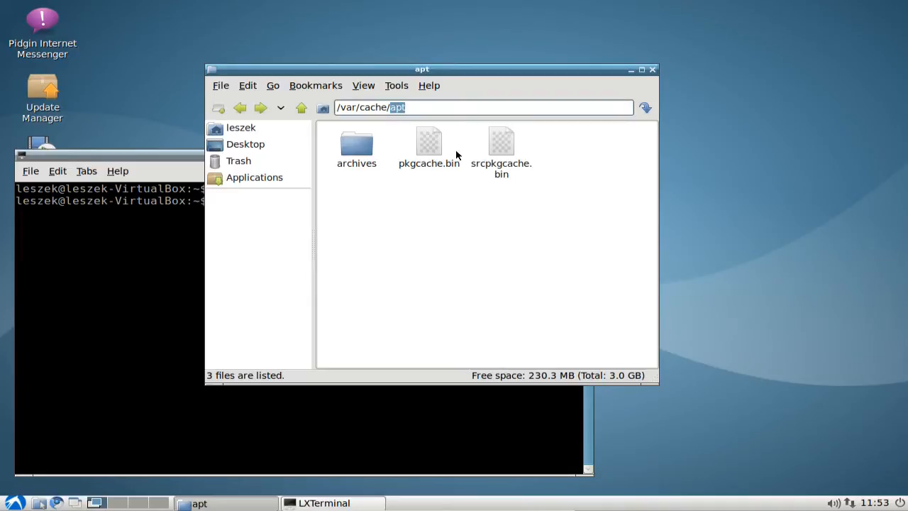
left_click(301, 107)
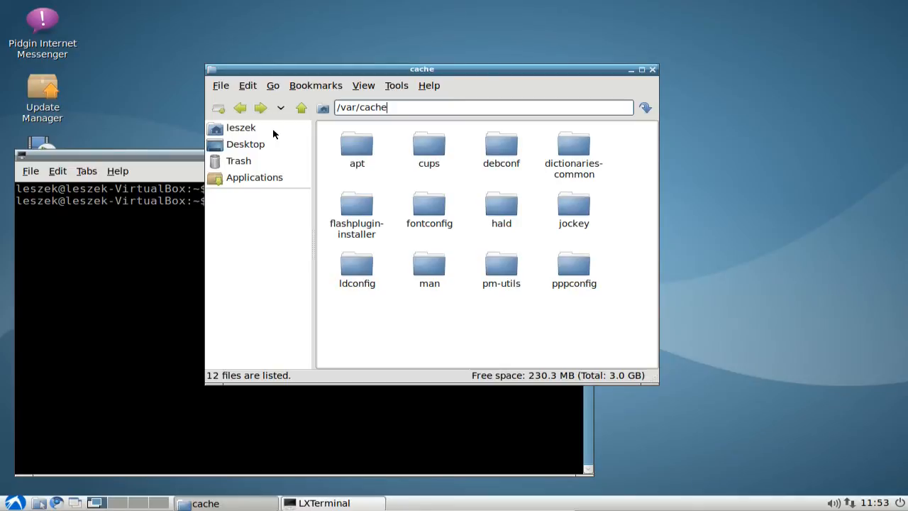
mouse_move(250, 133)
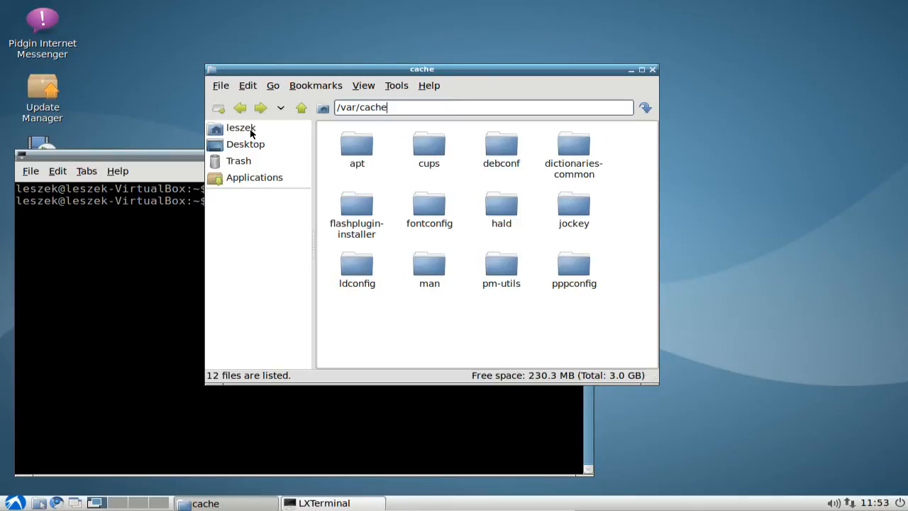
left_click(241, 128)
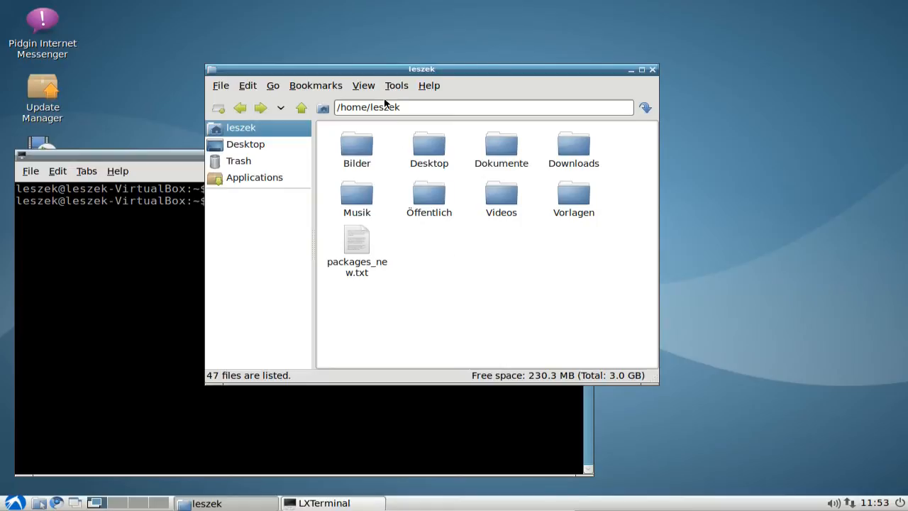
left_click(364, 85)
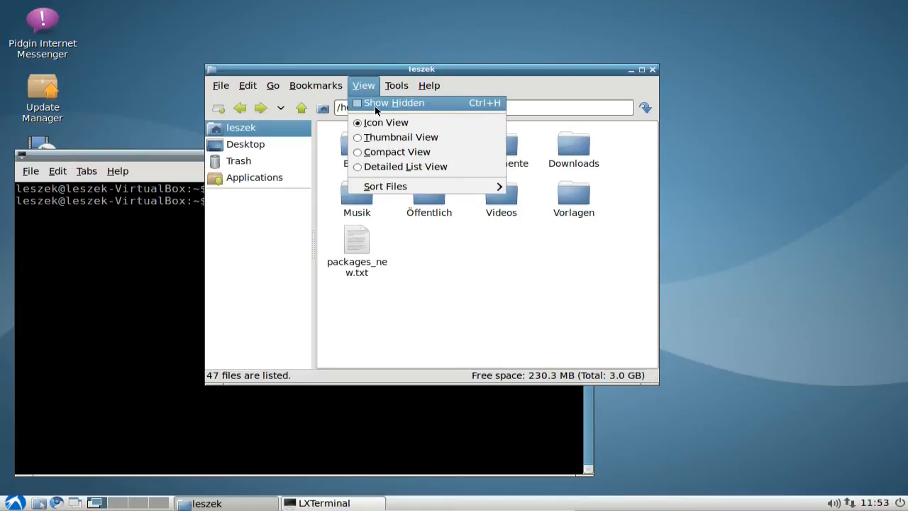
left_click(393, 102)
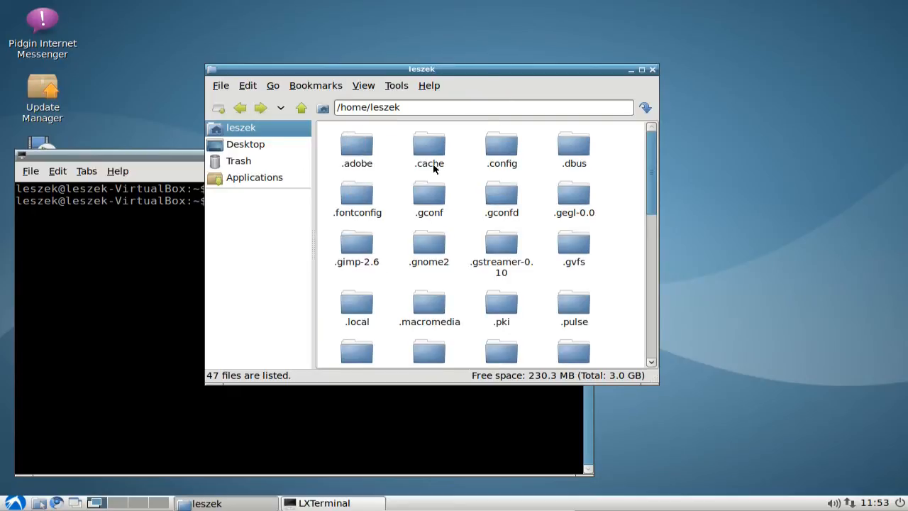
Step: Enter the hidden .cache folder and open its chromium subfolder
double_click(428, 145)
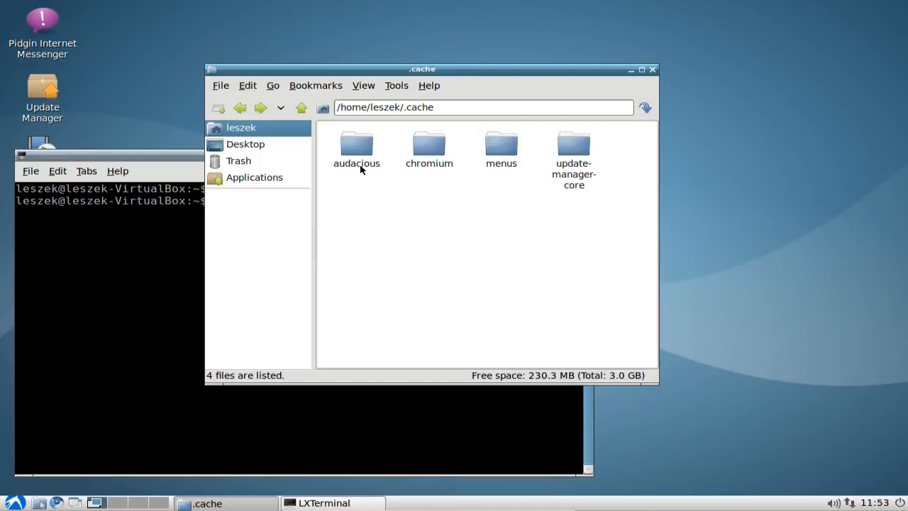
double_click(356, 145)
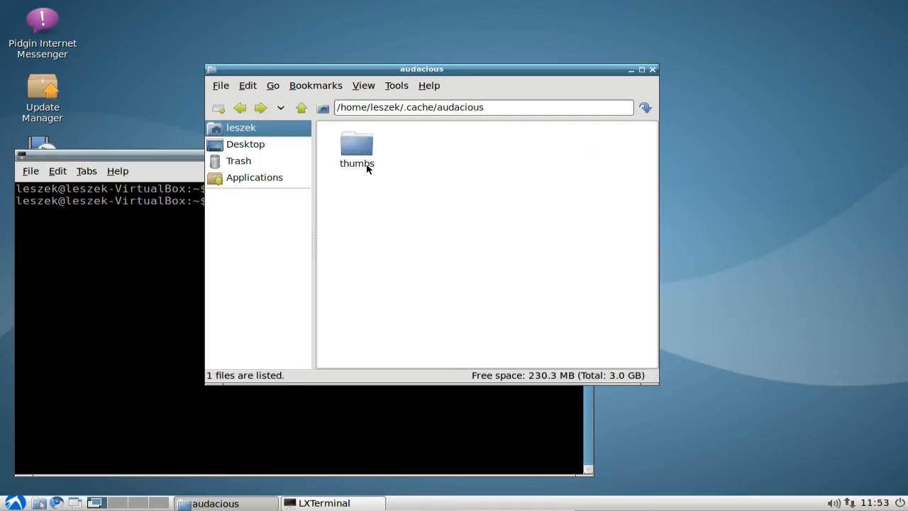
double_click(357, 145)
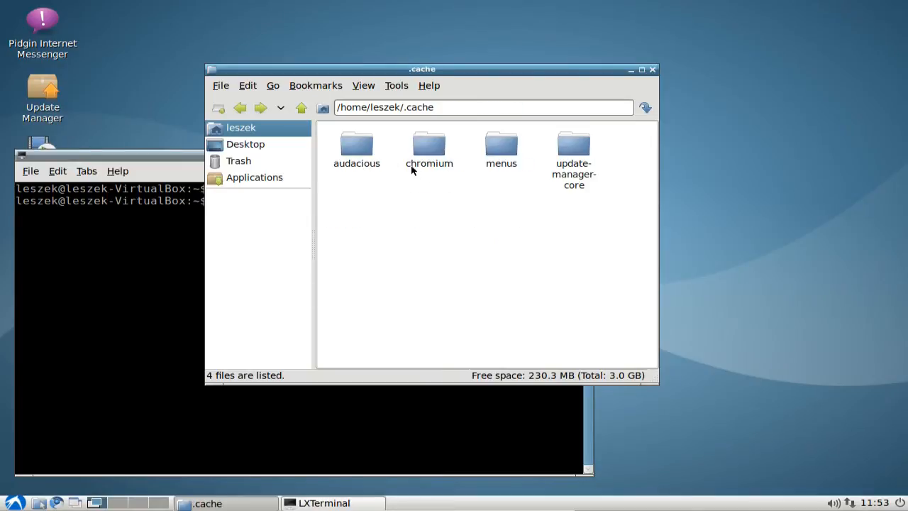
mouse_move(440, 167)
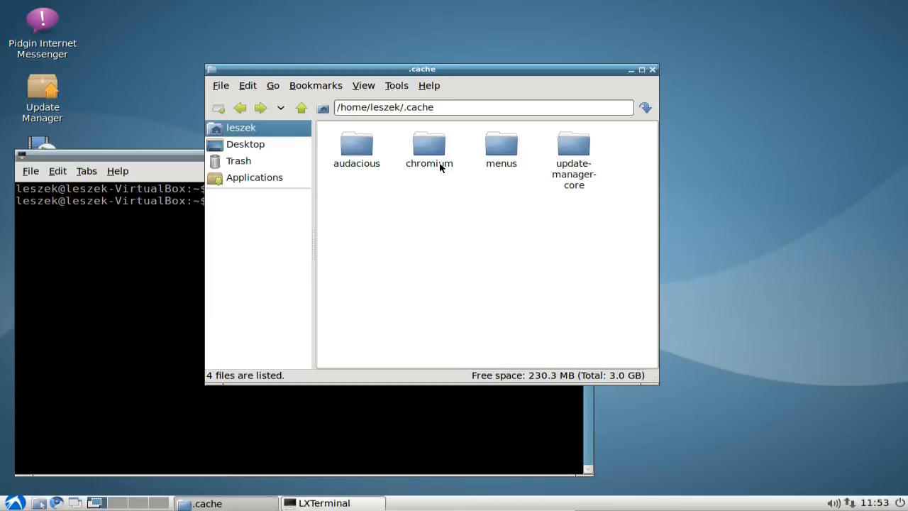
double_click(428, 149)
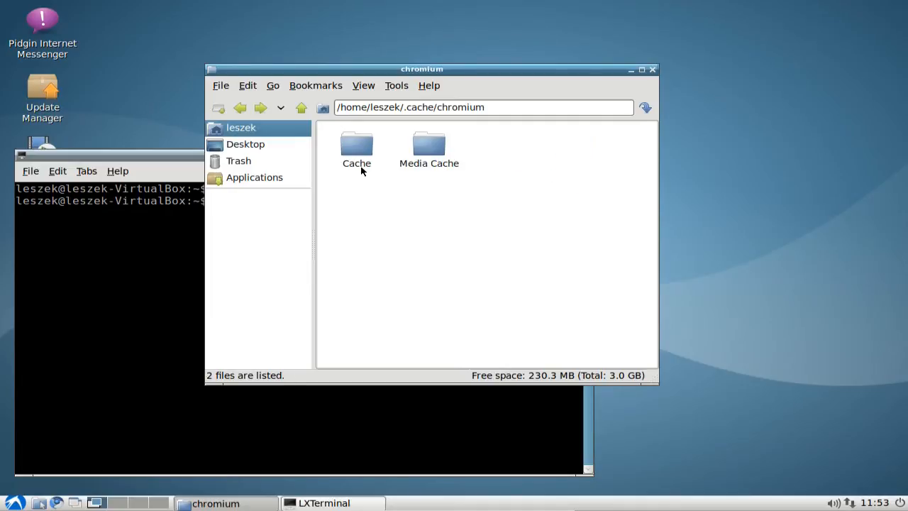
Step: Browse Chromium's Cache folder and select the cached file f_000084
left_click(357, 150)
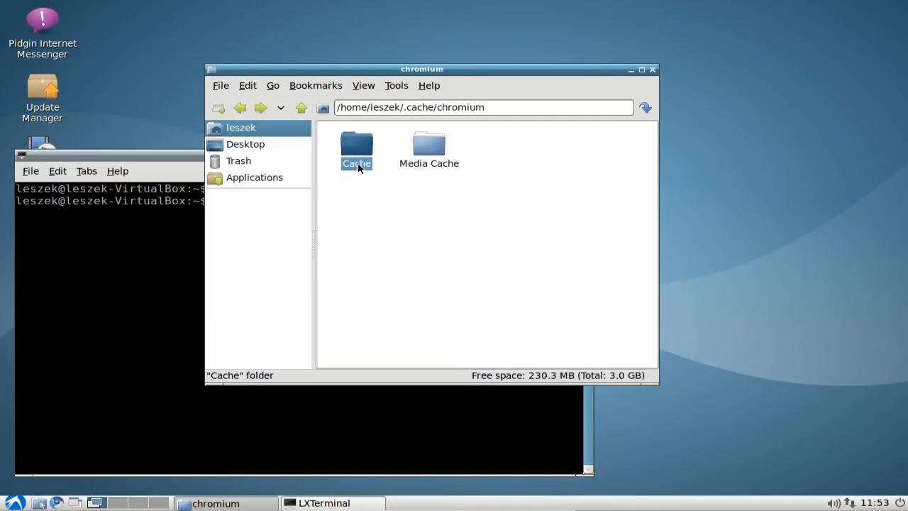
double_click(356, 145)
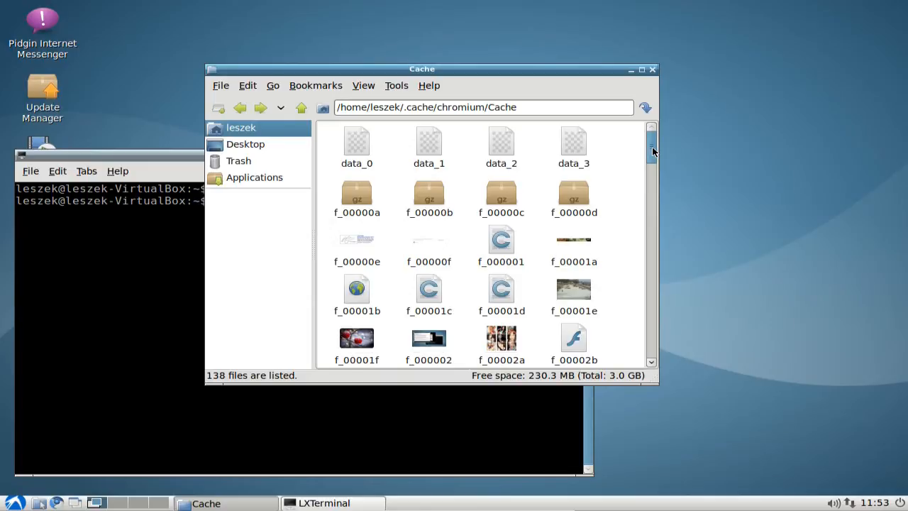
scroll("down", 3)
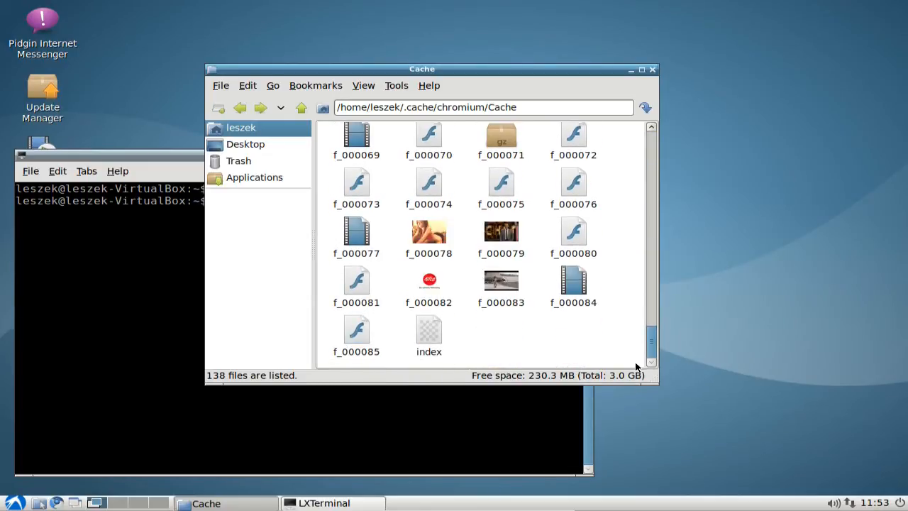
scroll("up", 3)
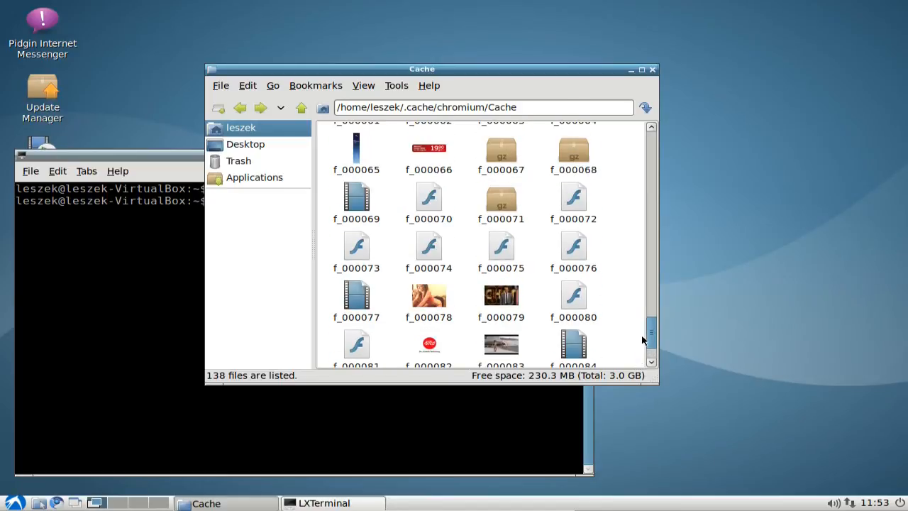
left_click(574, 284)
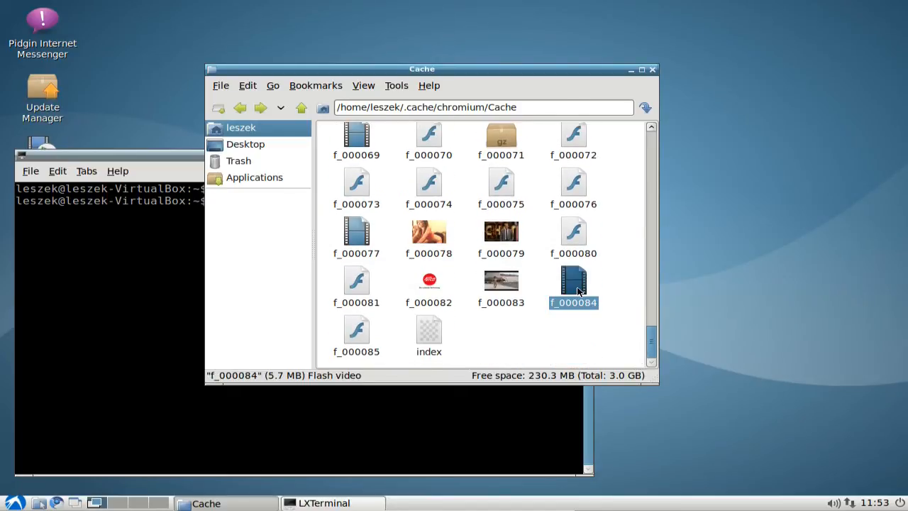
mouse_move(631, 338)
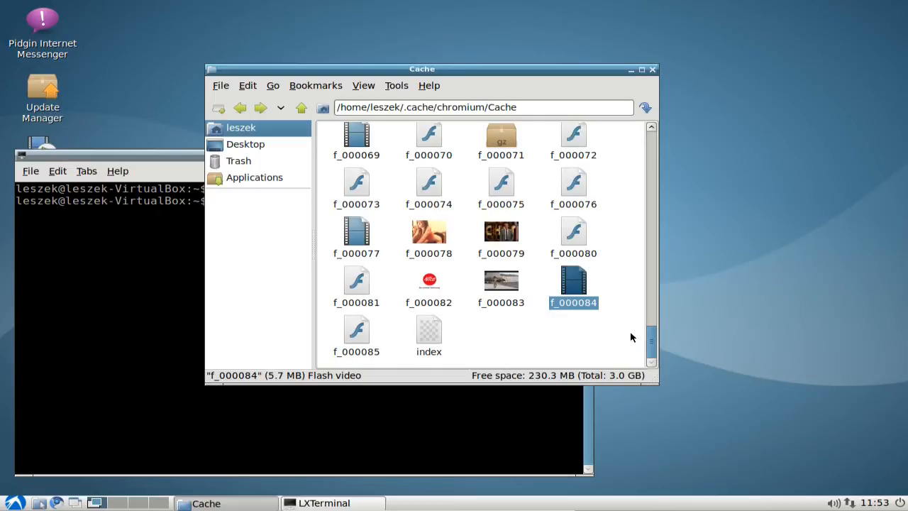
mouse_move(588, 294)
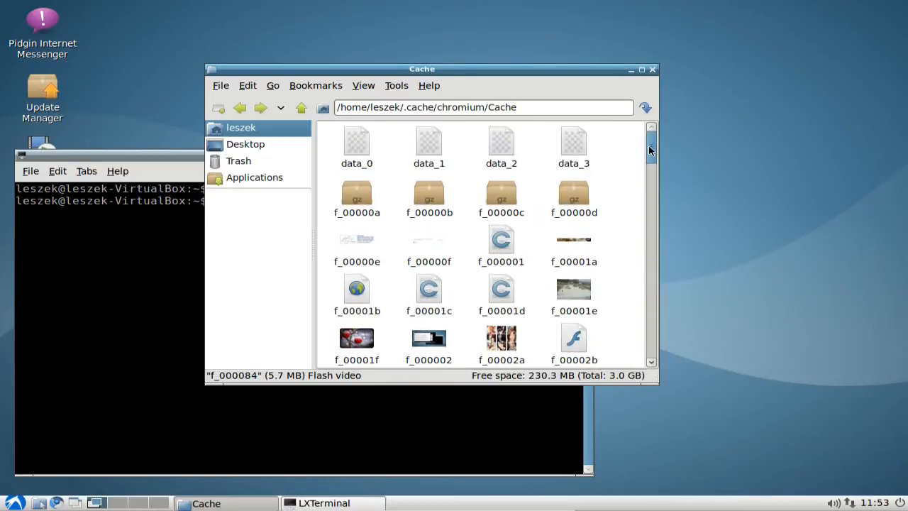
Step: Return to the chromium folder and bring up actions for the Cache and Media Cache folders
left_click(300, 108)
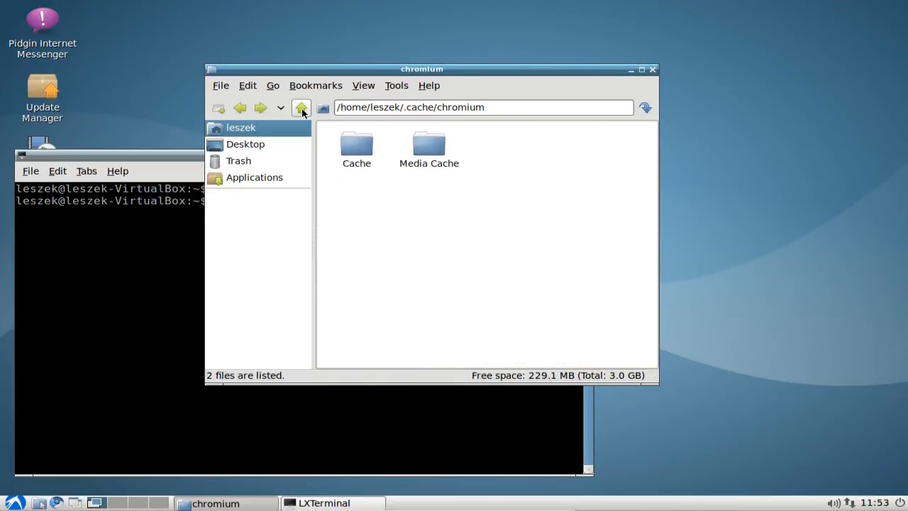
mouse_move(414, 193)
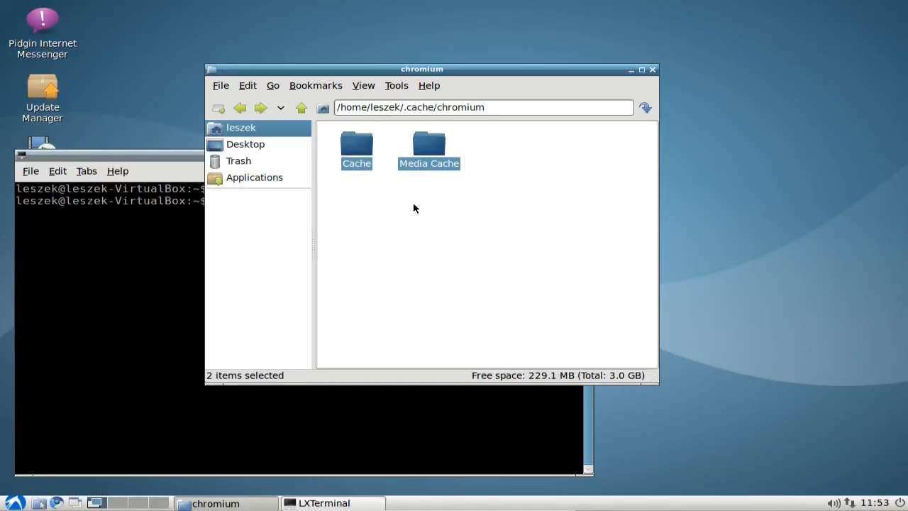
mouse_move(301, 108)
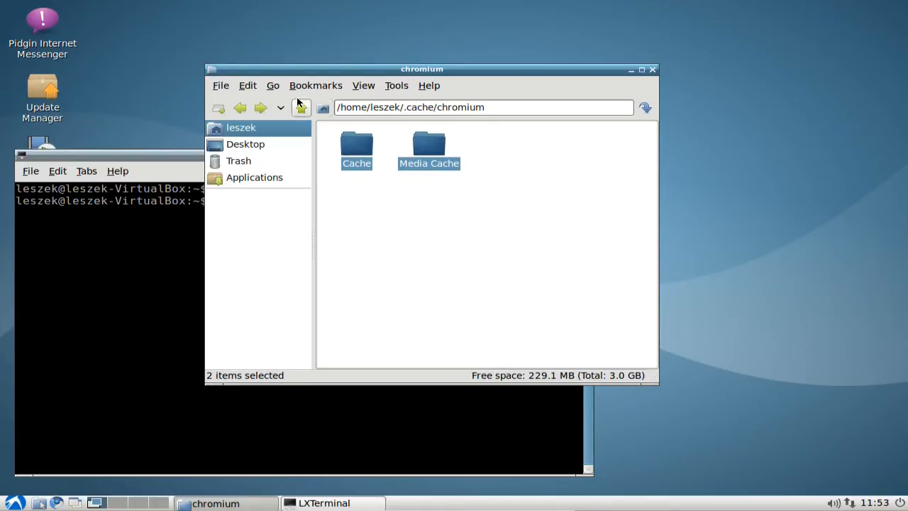
right_click(429, 149)
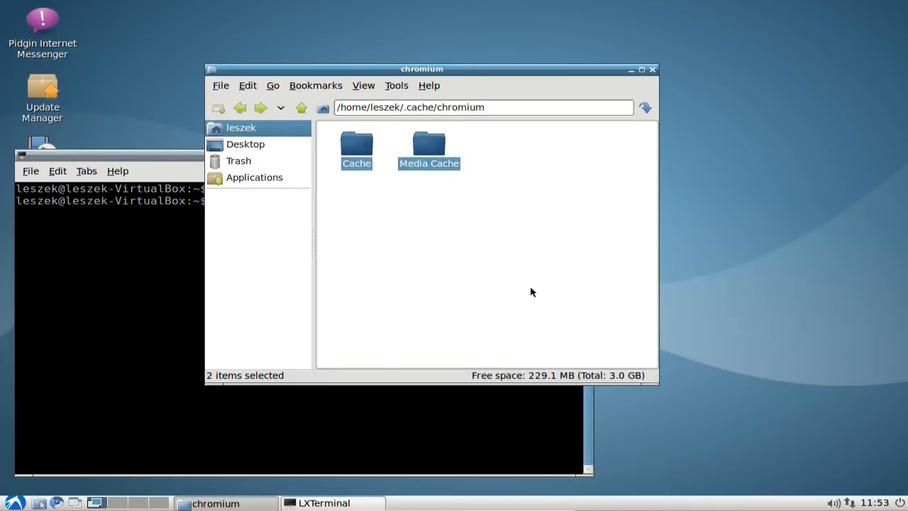
left_click(527, 275)
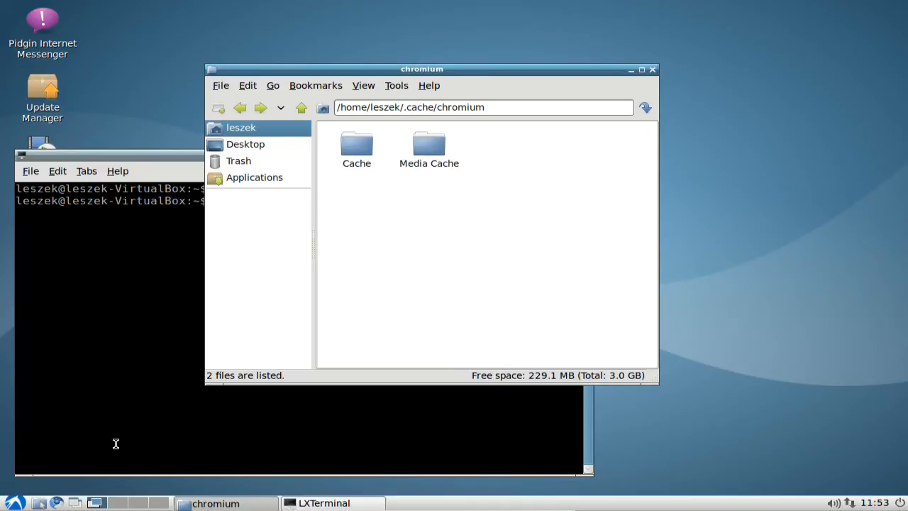
mouse_move(338, 389)
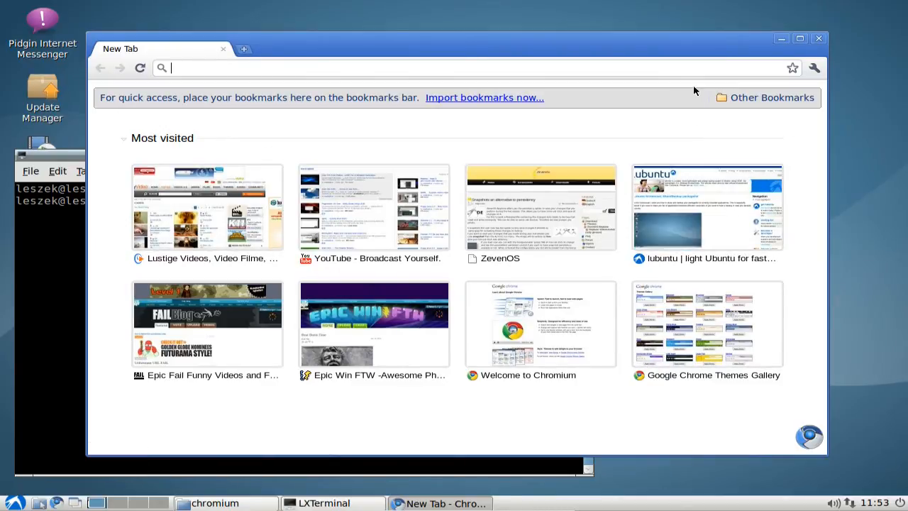
Step: Expand Chromium's wrench menu to the Tools submenu with Clear Browsing Data
left_click(815, 68)
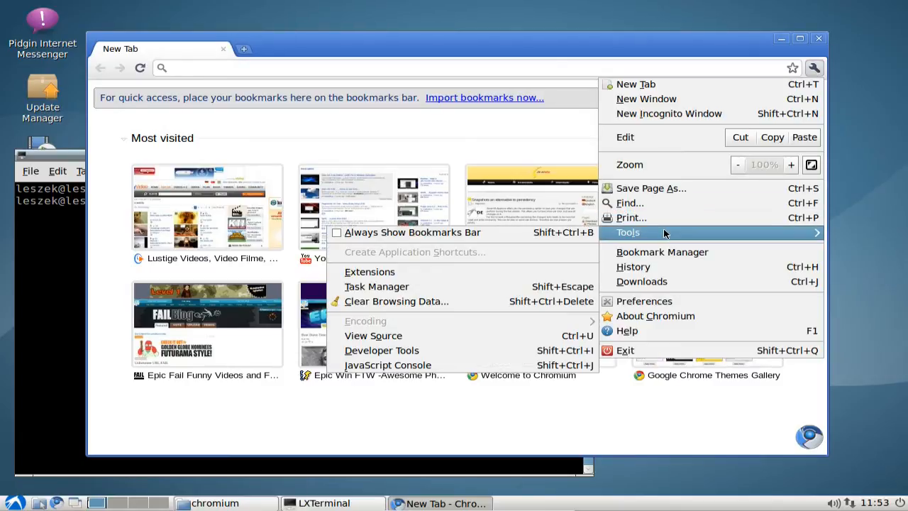
mouse_move(505, 252)
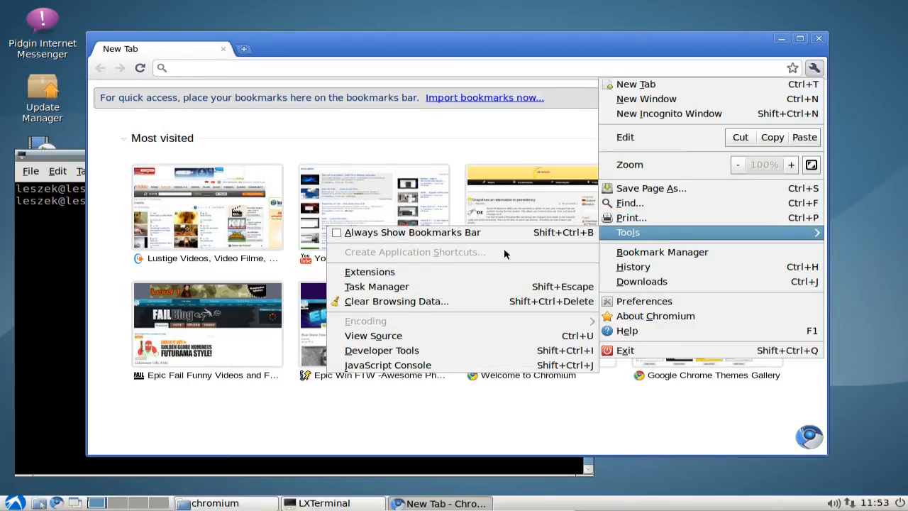
mouse_move(396, 300)
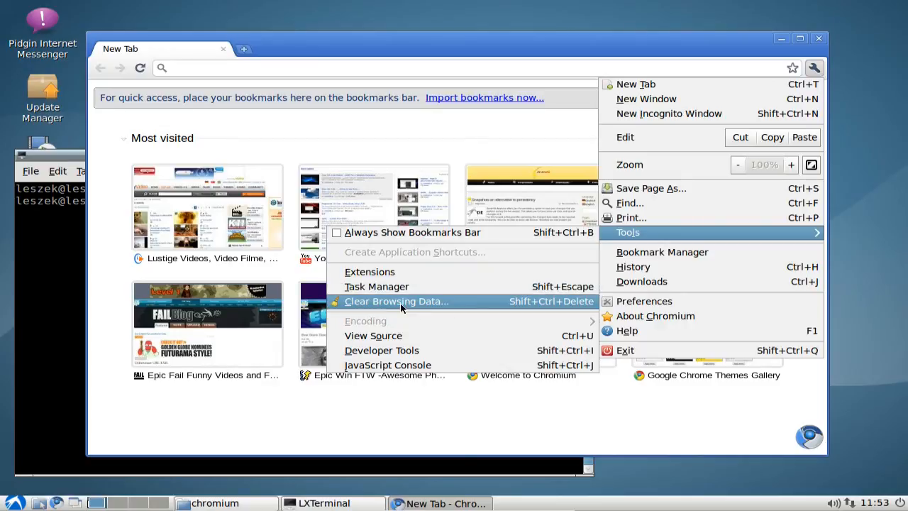
Step: Clear browsing history, download history and cache with the period set to Everything
left_click(396, 301)
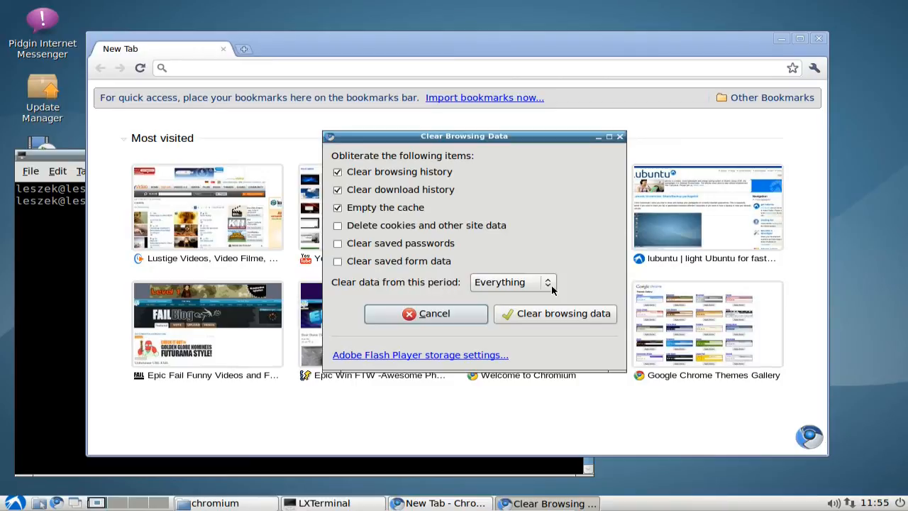
left_click(511, 281)
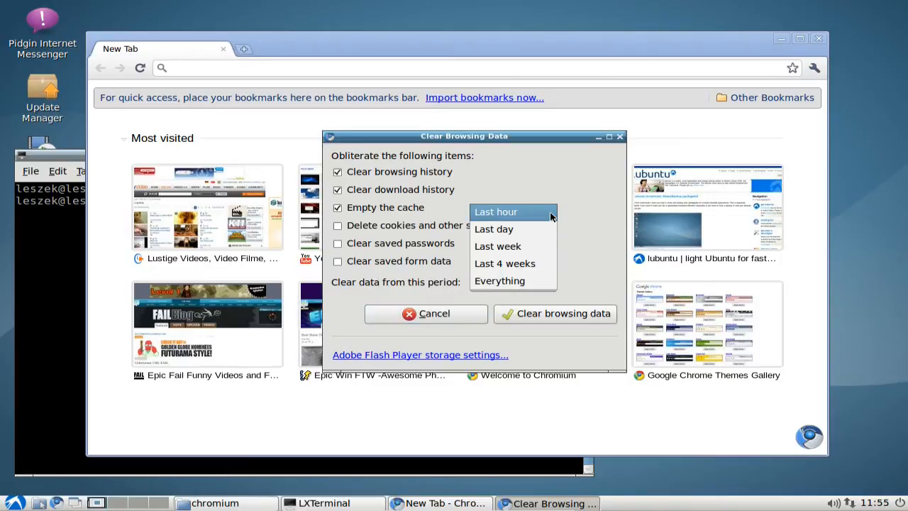
mouse_move(489, 217)
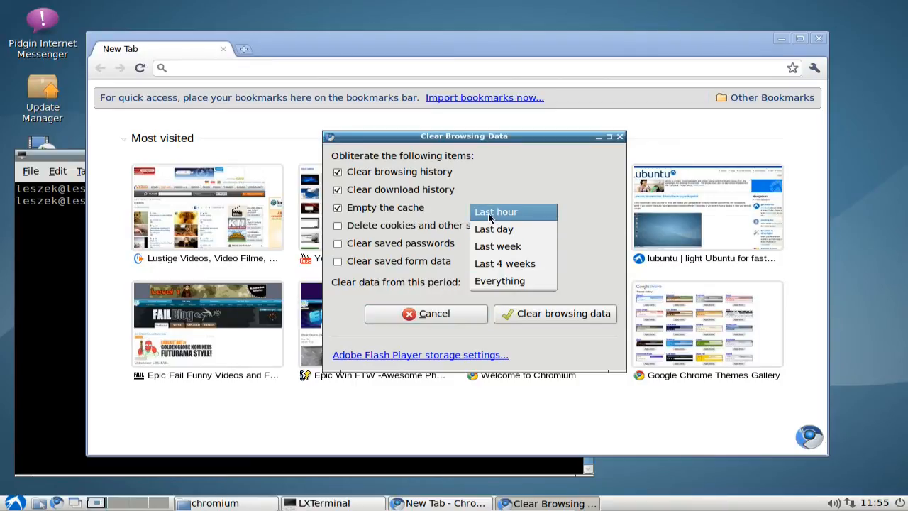
mouse_move(494, 229)
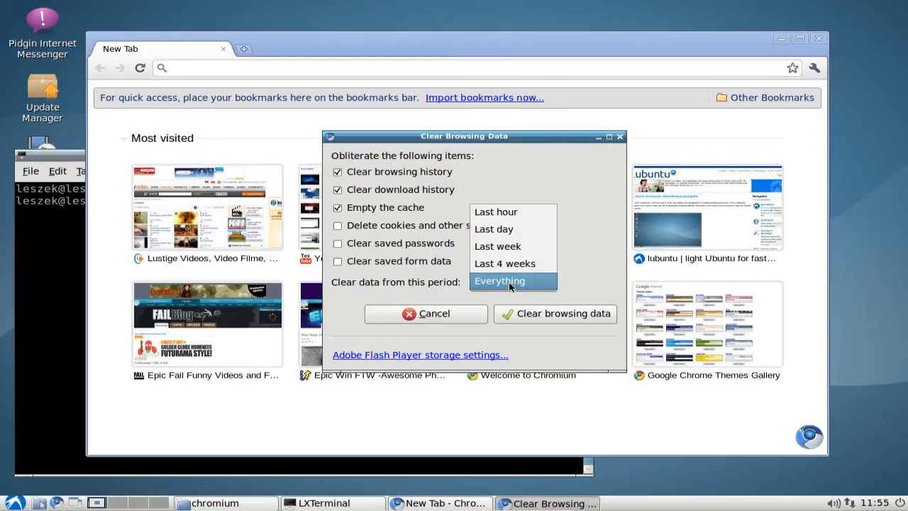
left_click(500, 281)
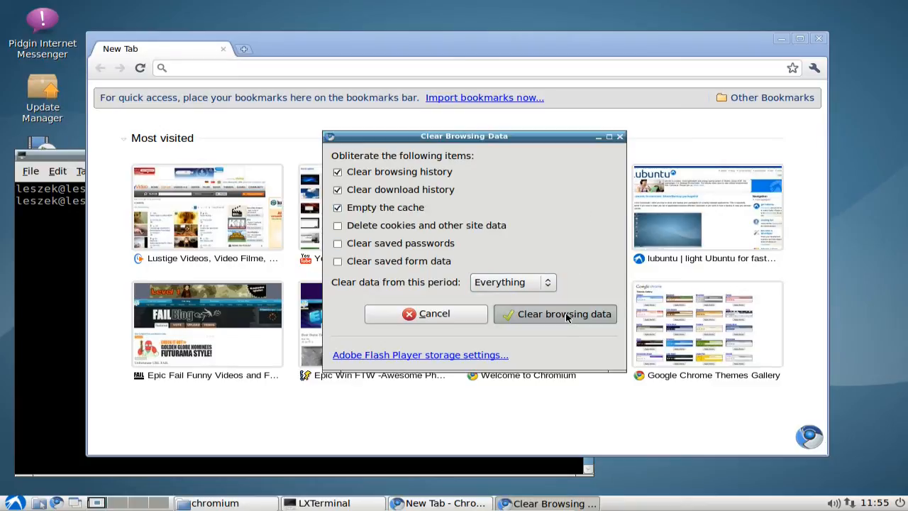
left_click(555, 313)
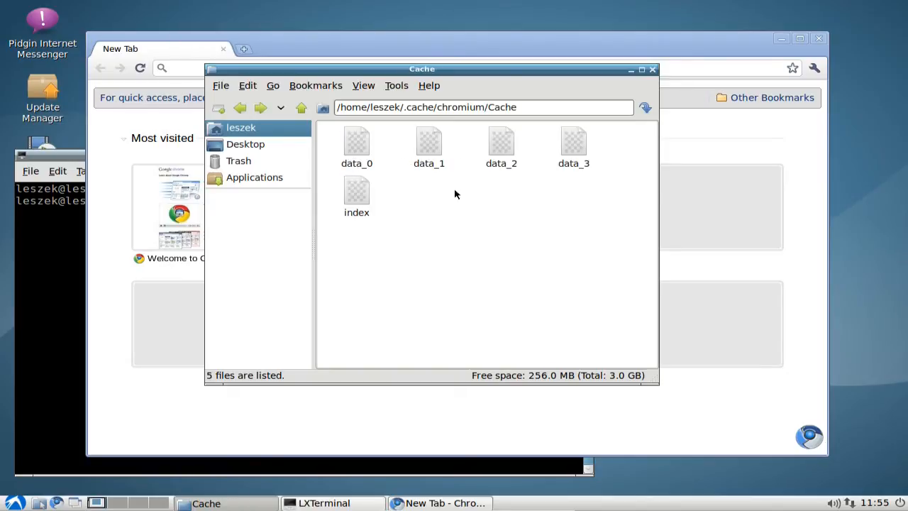
mouse_move(301, 108)
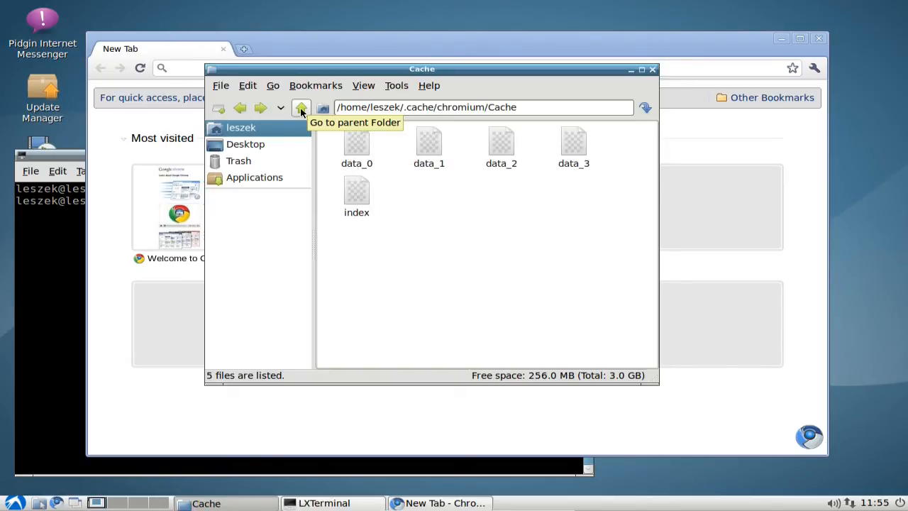
Step: Go back up to the chromium folder and close the PCManFM window
left_click(301, 108)
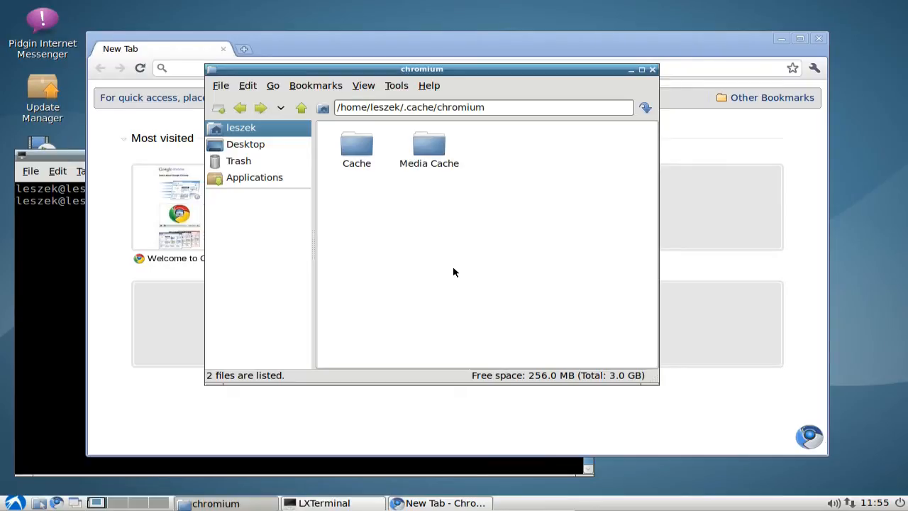
left_click(652, 68)
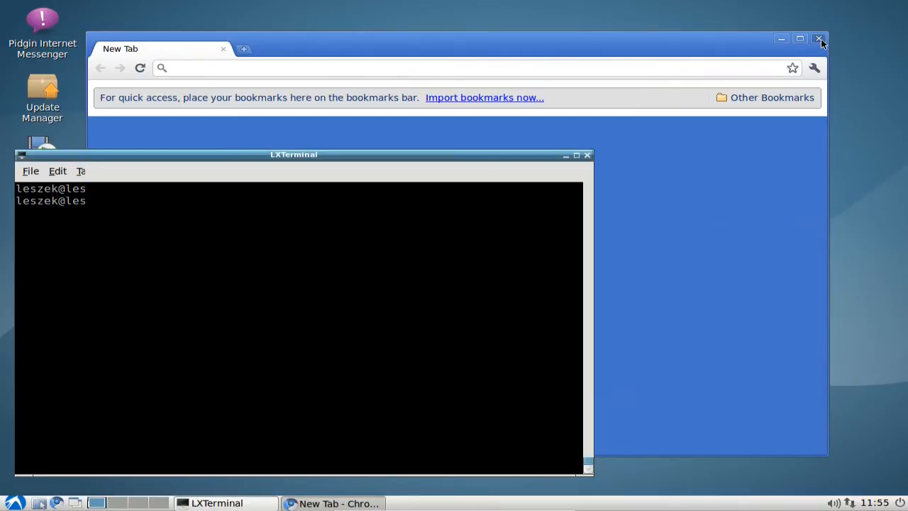
Step: Close Chromium and compose sudo apt-get remove <packagename> at the prompt without running it
left_click(820, 38)
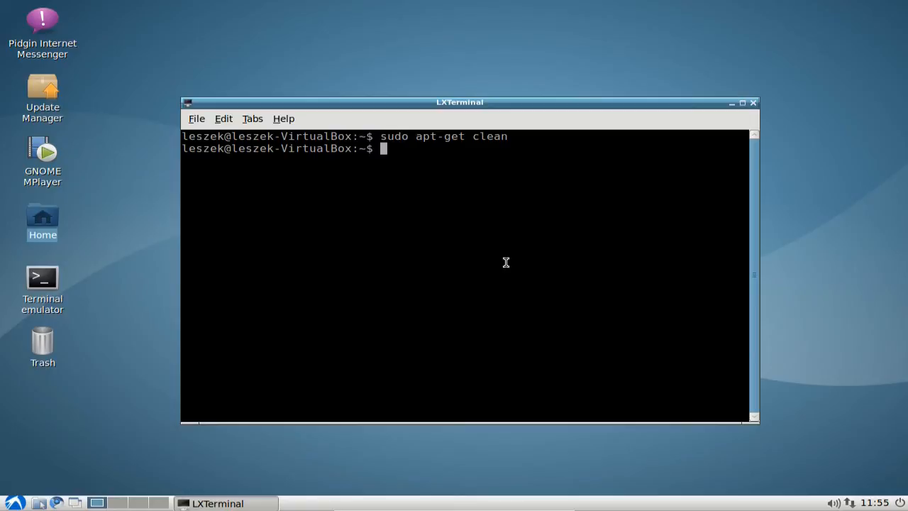
type("sudo")
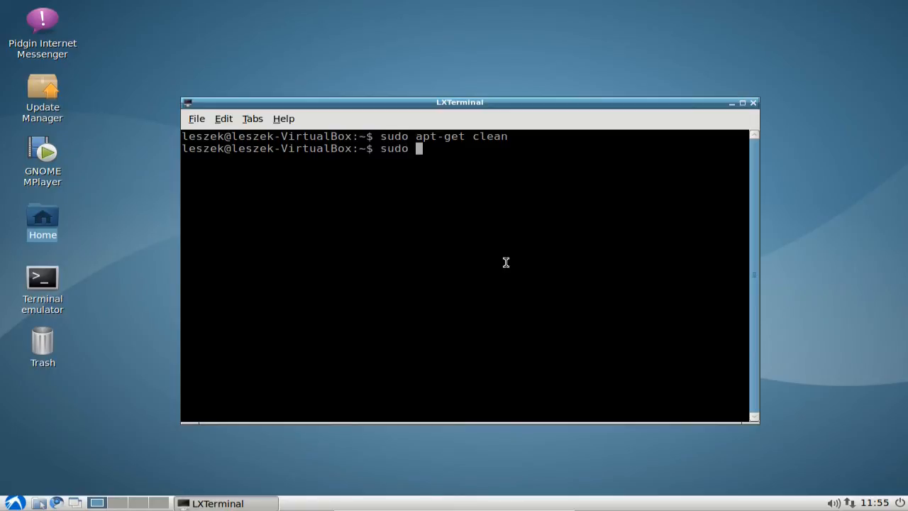
type("apt-get remove")
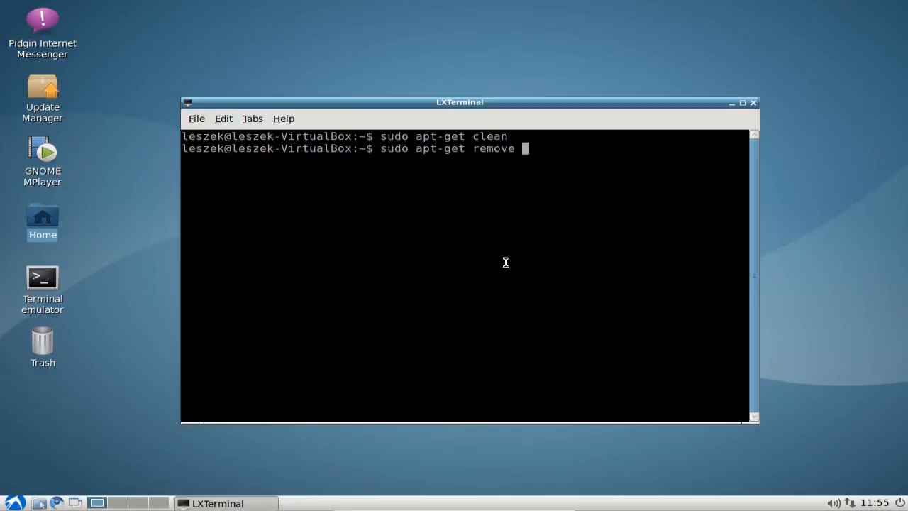
type("<packagename")
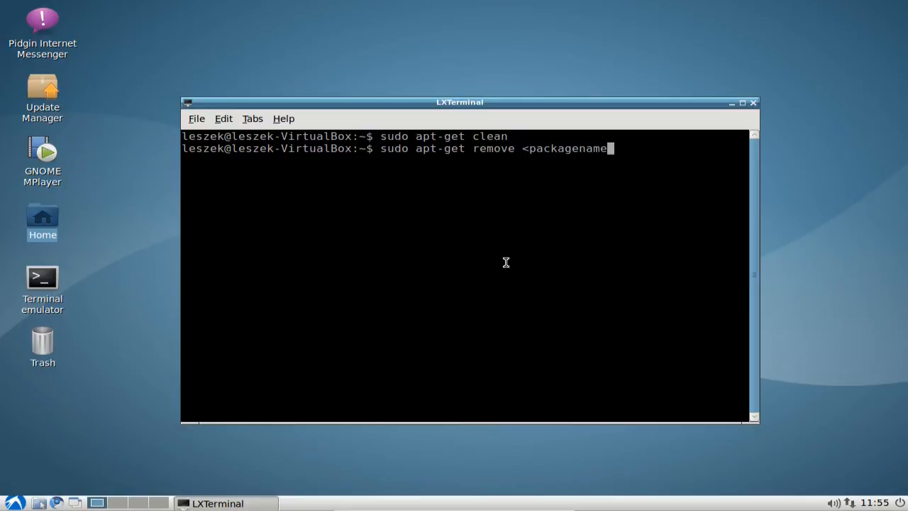
type(">")
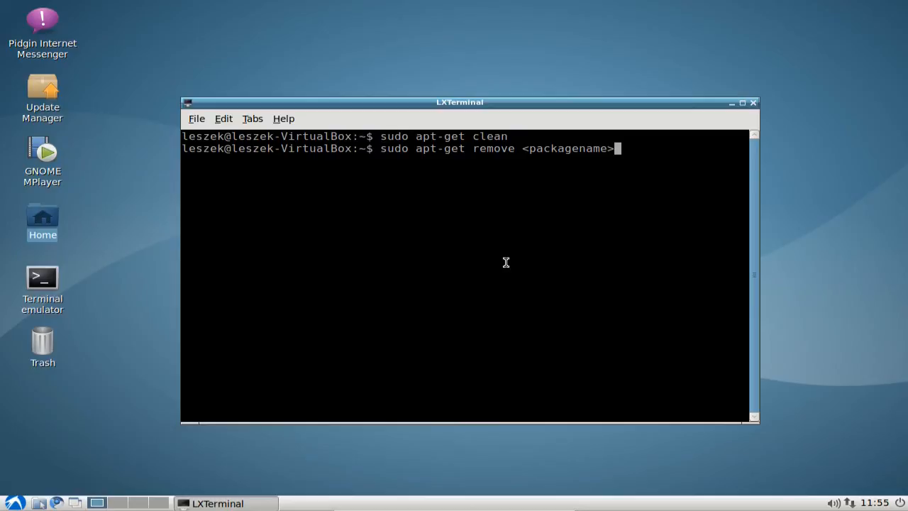
Step: Rewrite the command as sudo apt-get purge <packagename>, again without running it
key("BackSpace")
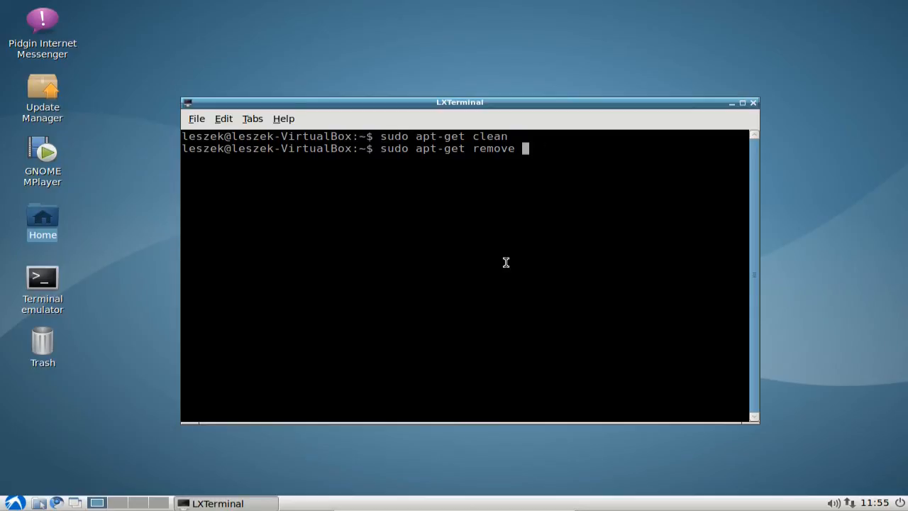
key("BackSpace")
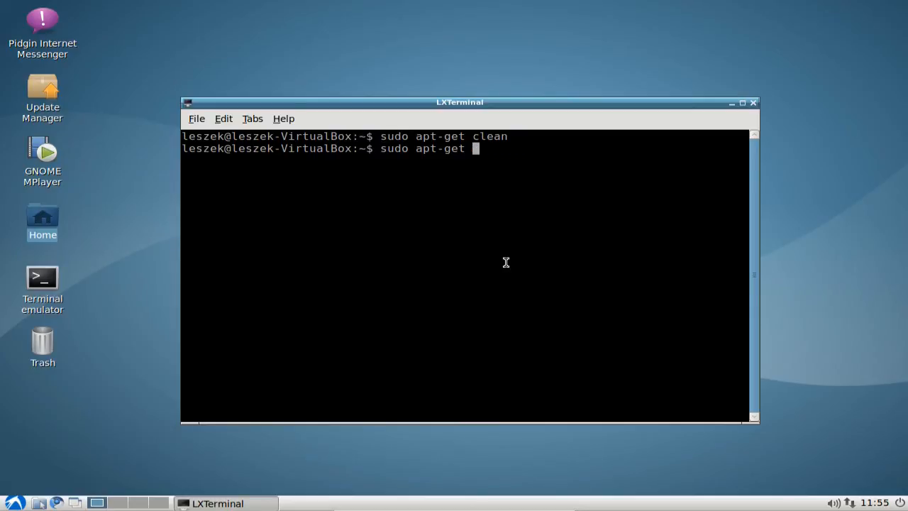
type("purge")
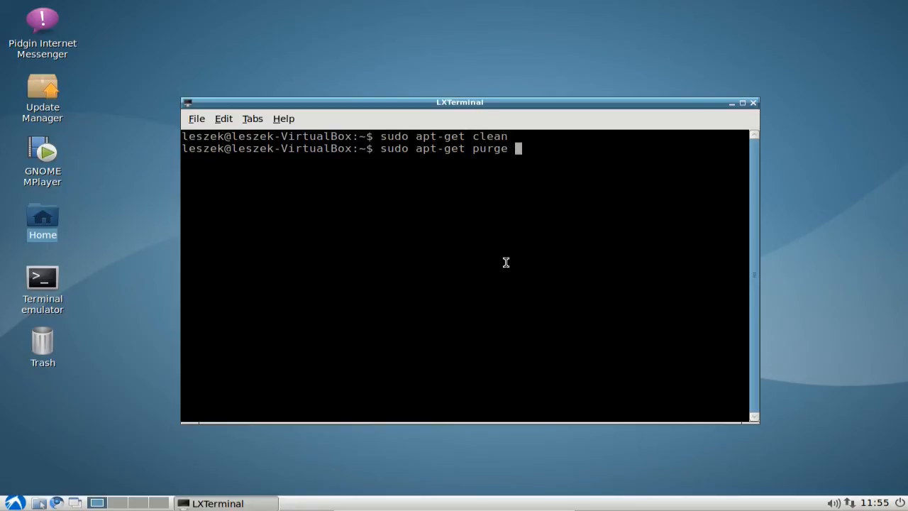
type("<packagename")
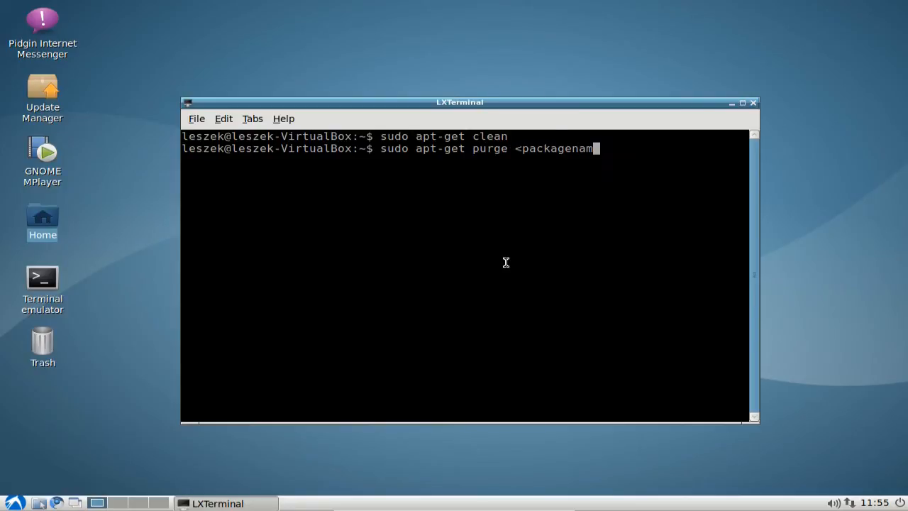
type(">")
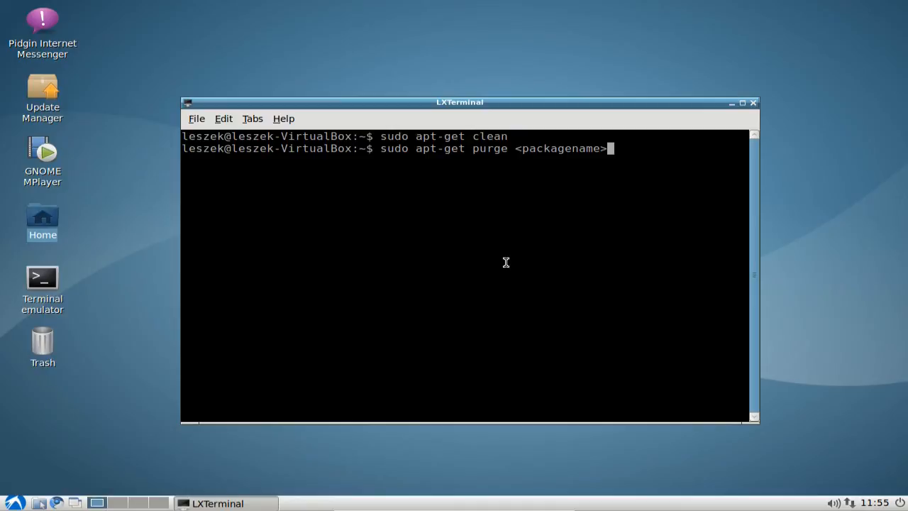
key("BackSpace")
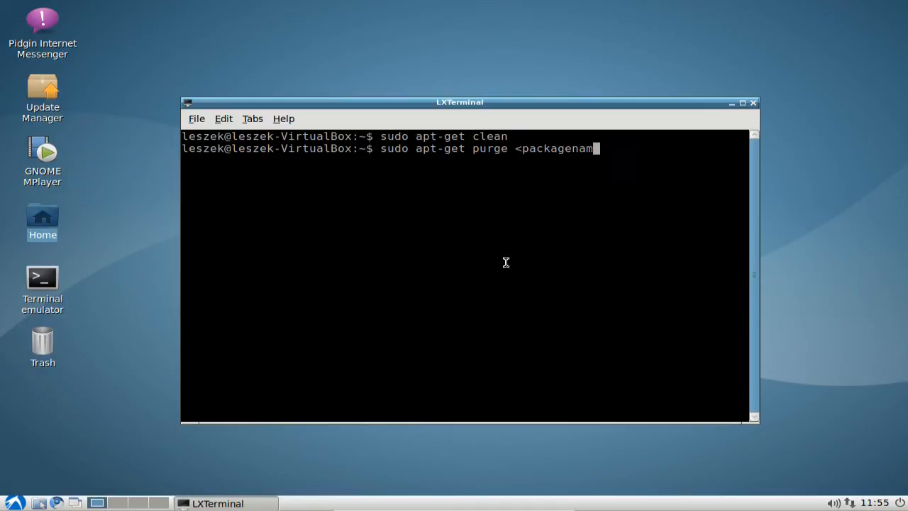
key("BackSpace")
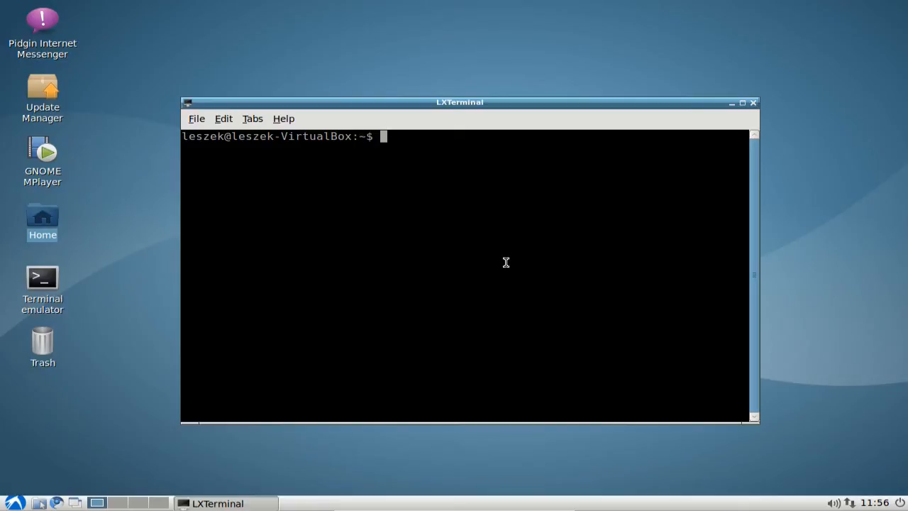
Step: Print /usr/local/bin/remove-orphans.sh with cat and select its dpkg -l command
type("cat")
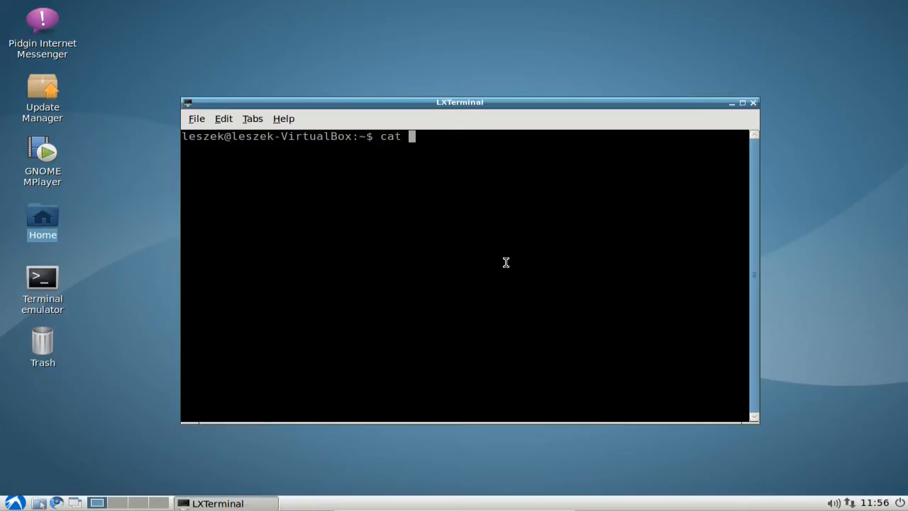
type("/usr/local")
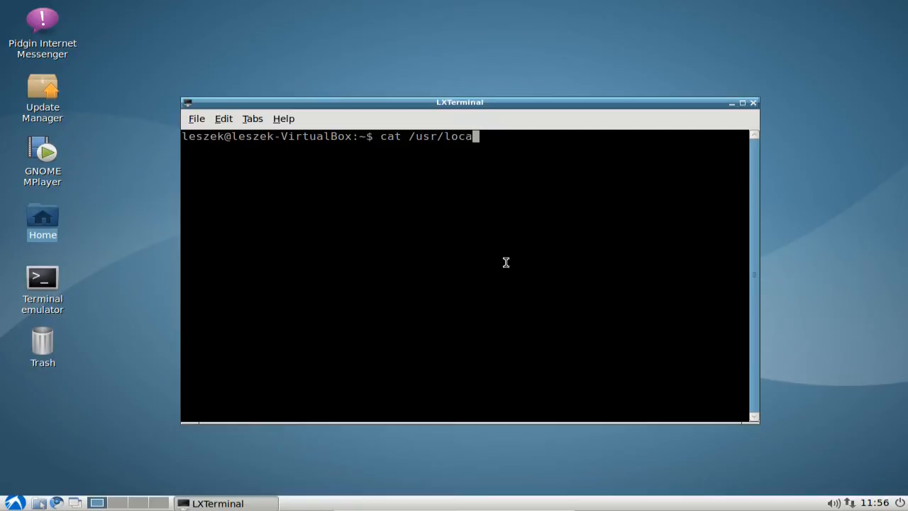
type("l/bin/")
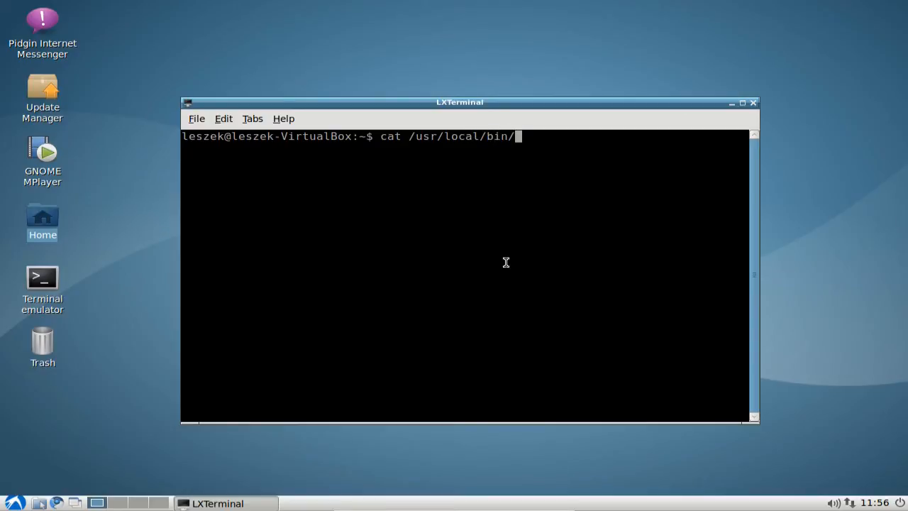
type("remove-orphans.sh")
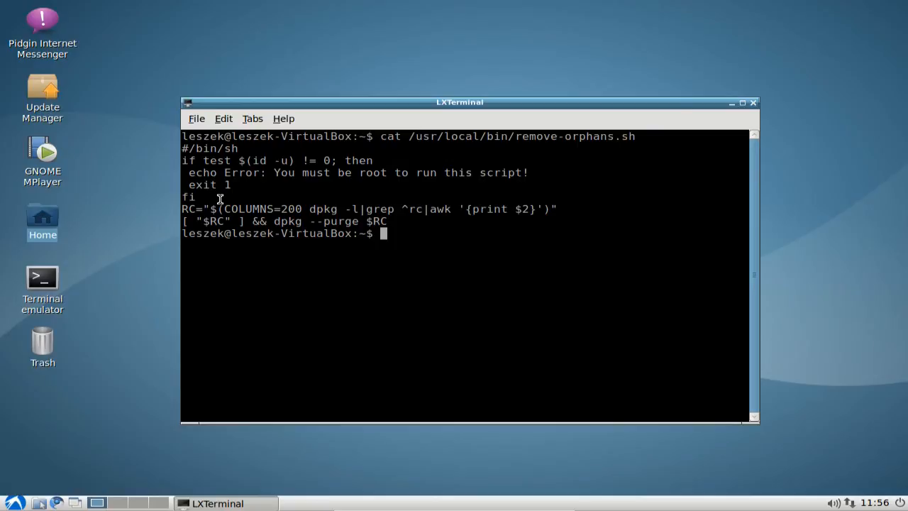
mouse_move(290, 179)
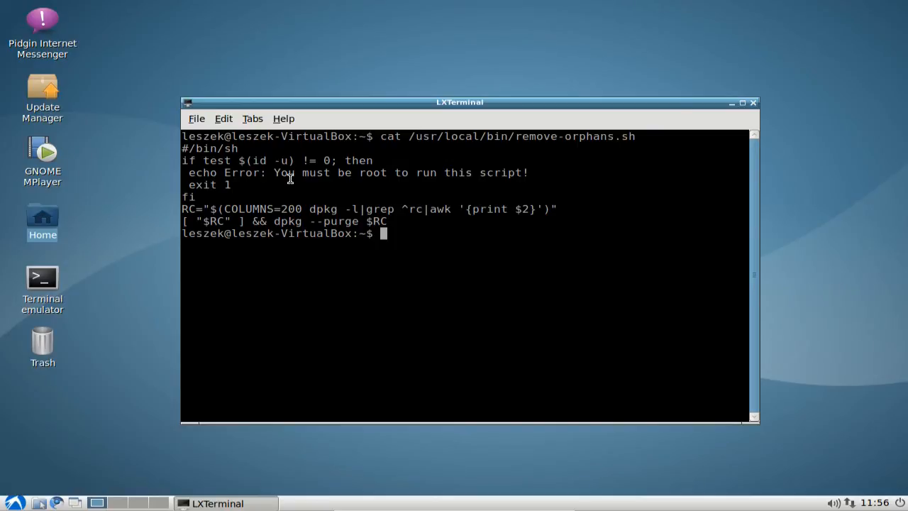
mouse_move(316, 178)
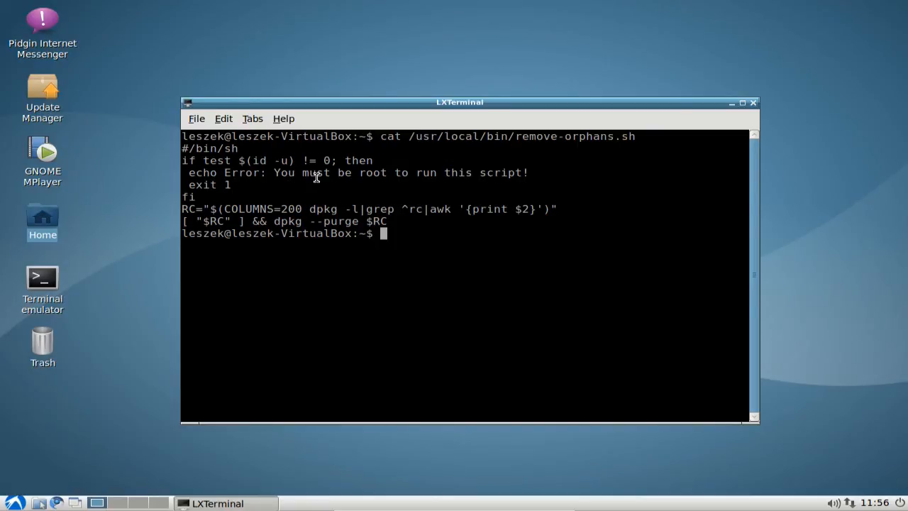
mouse_move(275, 196)
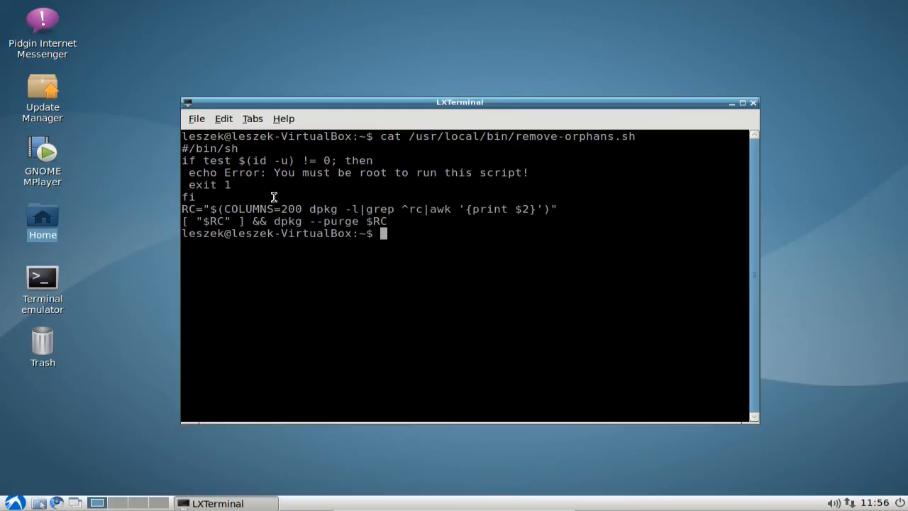
mouse_move(229, 208)
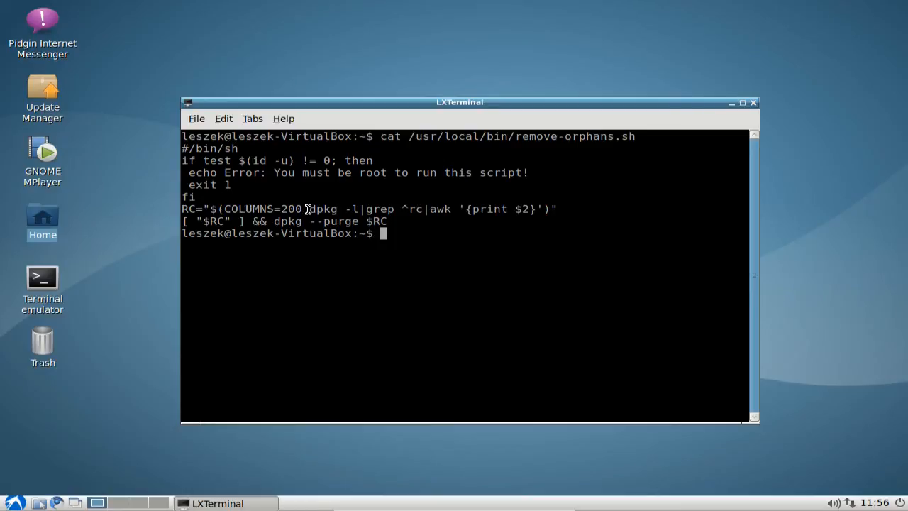
double_click(324, 209)
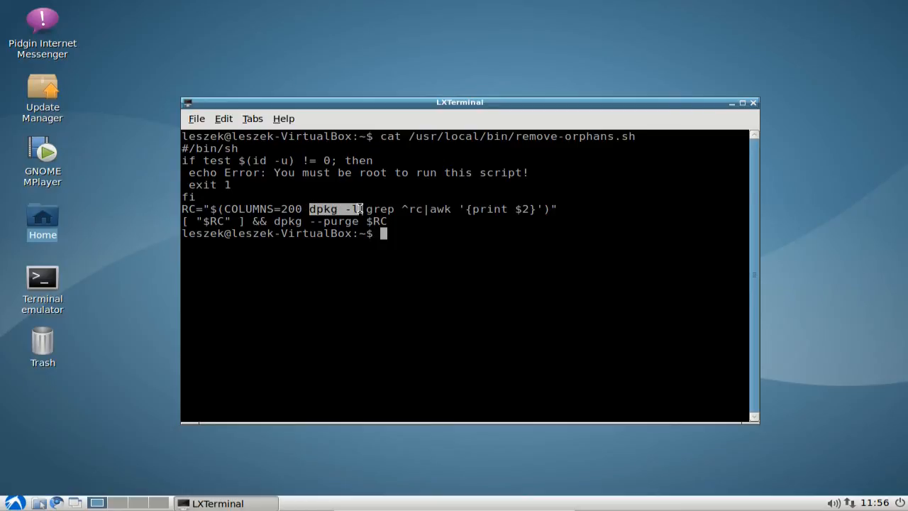
mouse_move(400, 307)
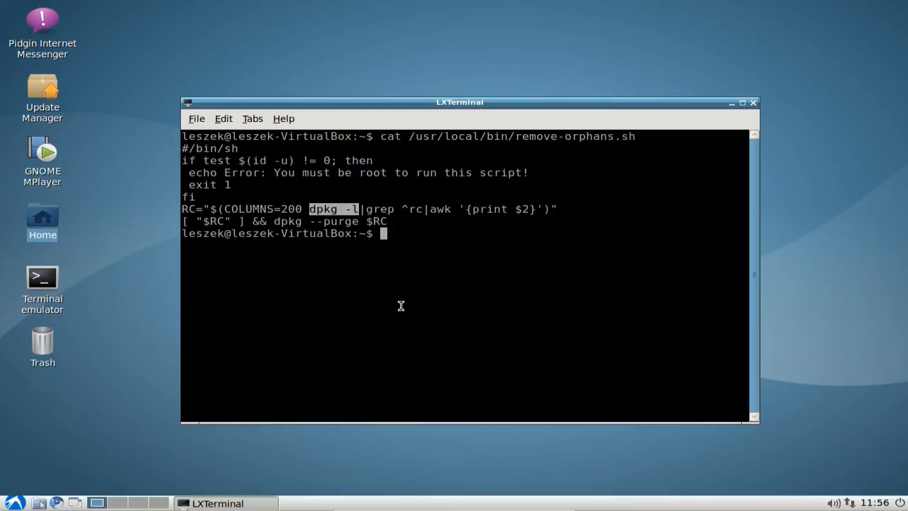
mouse_move(426, 297)
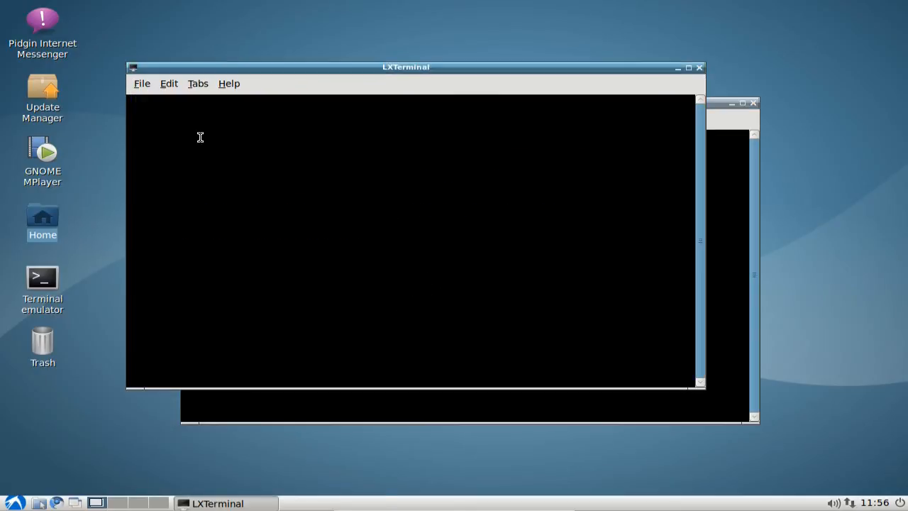
Step: Run dpkg -l in the second terminal and scroll down through the installed package list
type("dp")
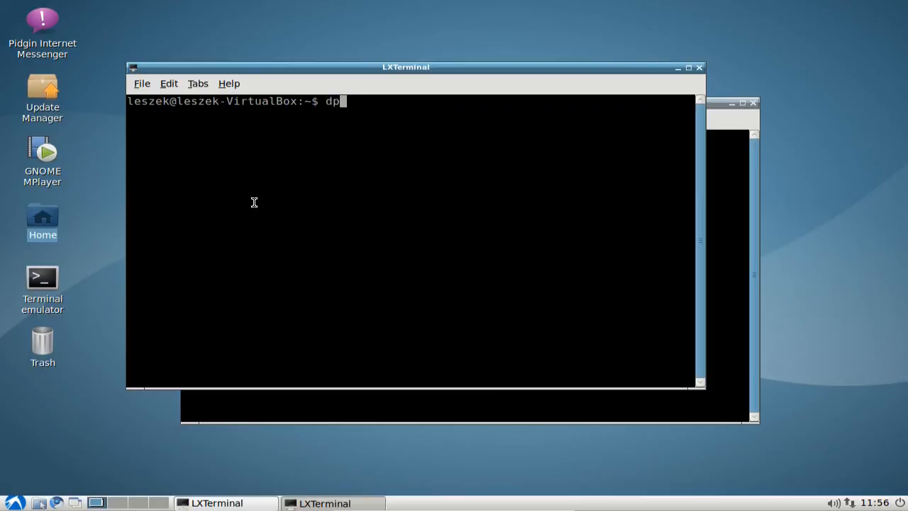
key("Return")
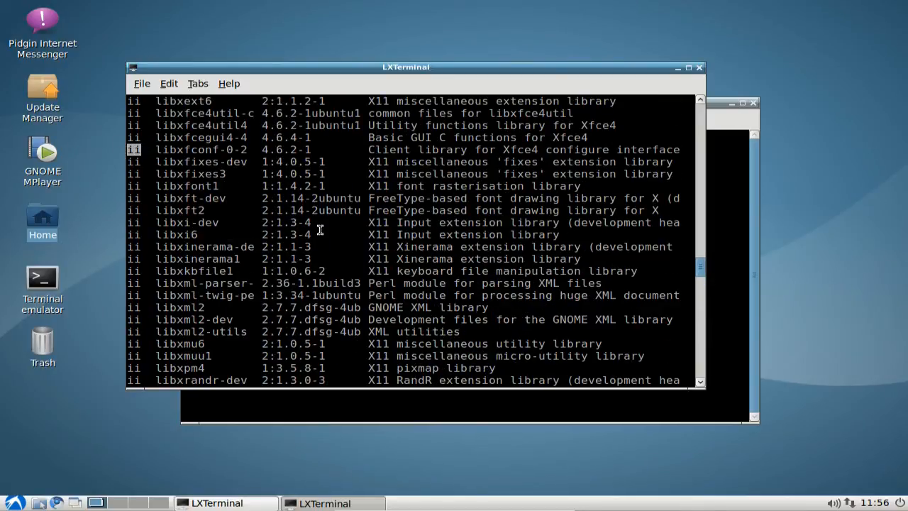
mouse_move(362, 232)
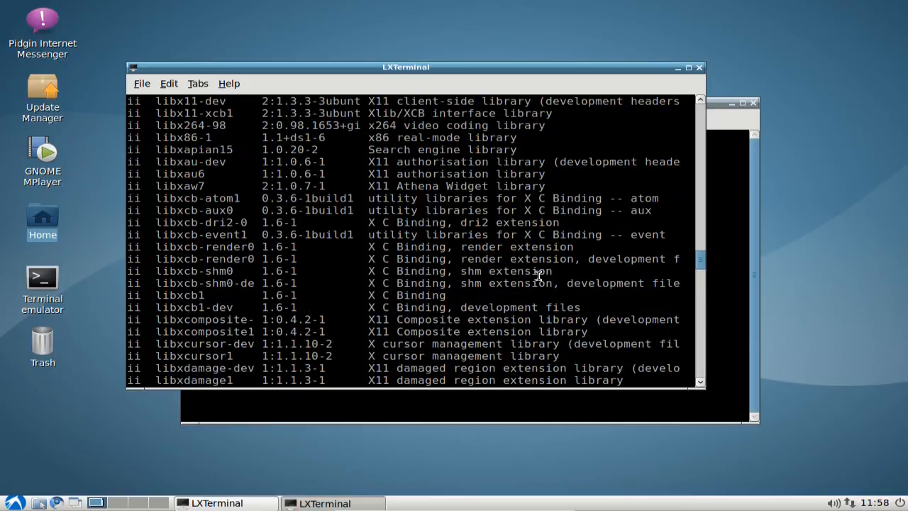
scroll("down", 3)
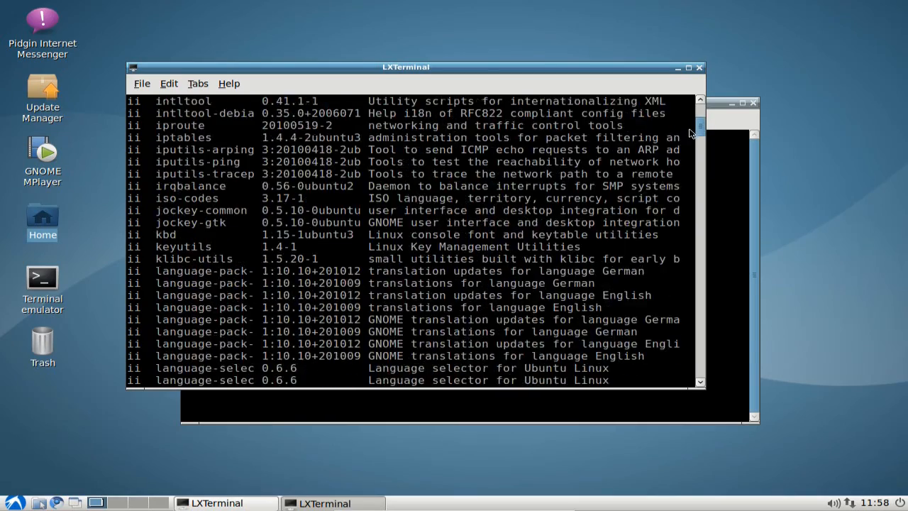
scroll("down", 3)
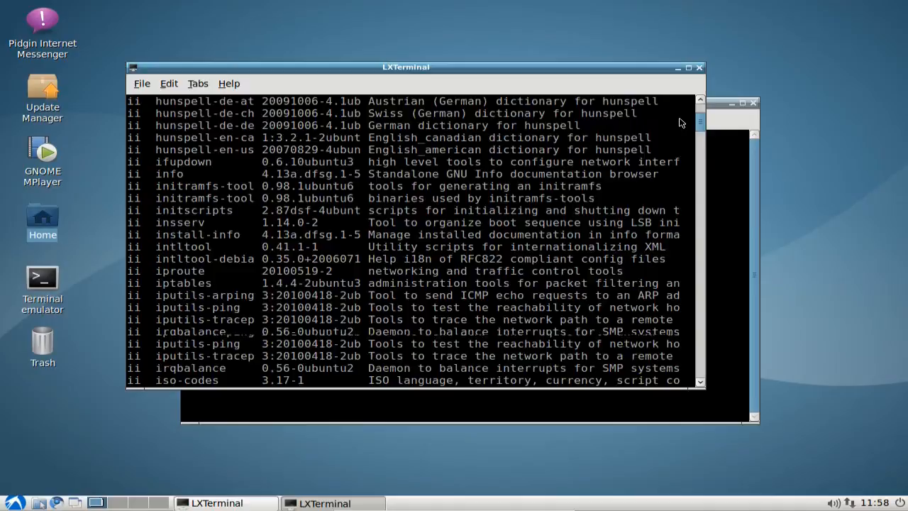
scroll("down", 3)
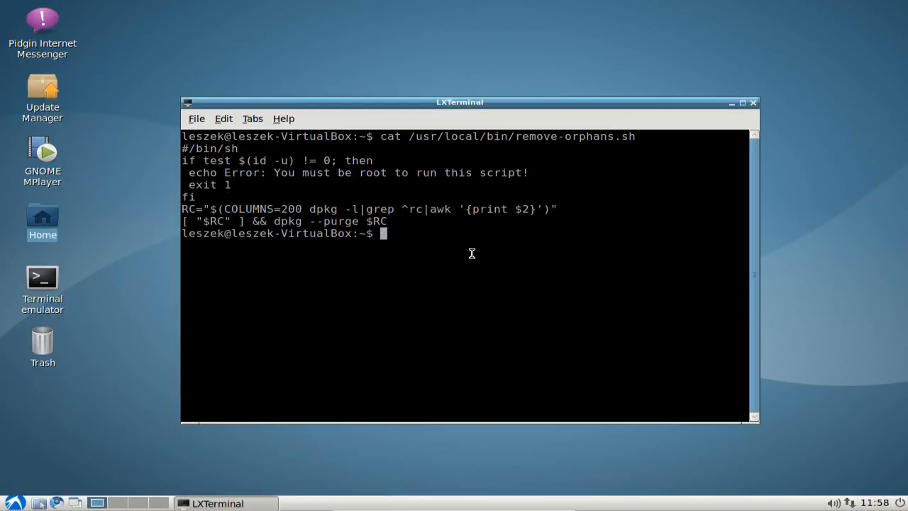
mouse_move(375, 209)
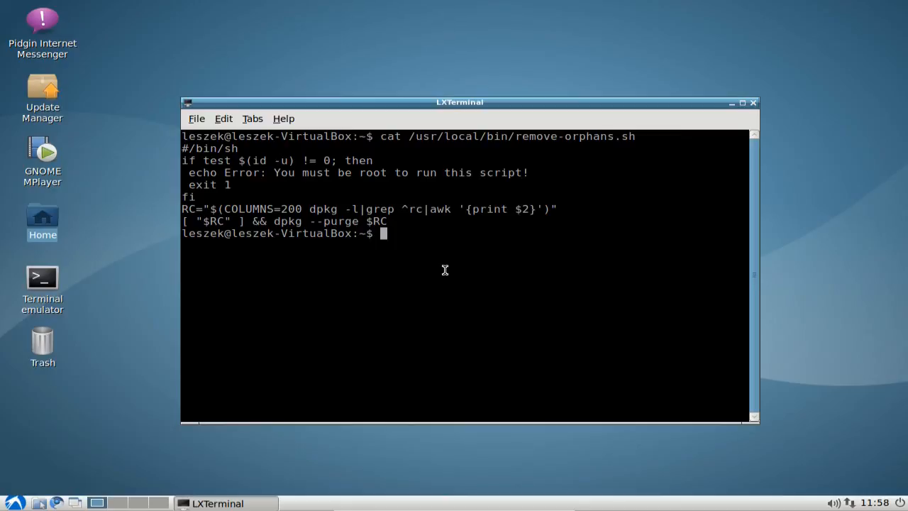
Step: Run /usr/local/bin/remove-orphans.sh, then rerun it with sudo after the root-only refusal
type("usr/")
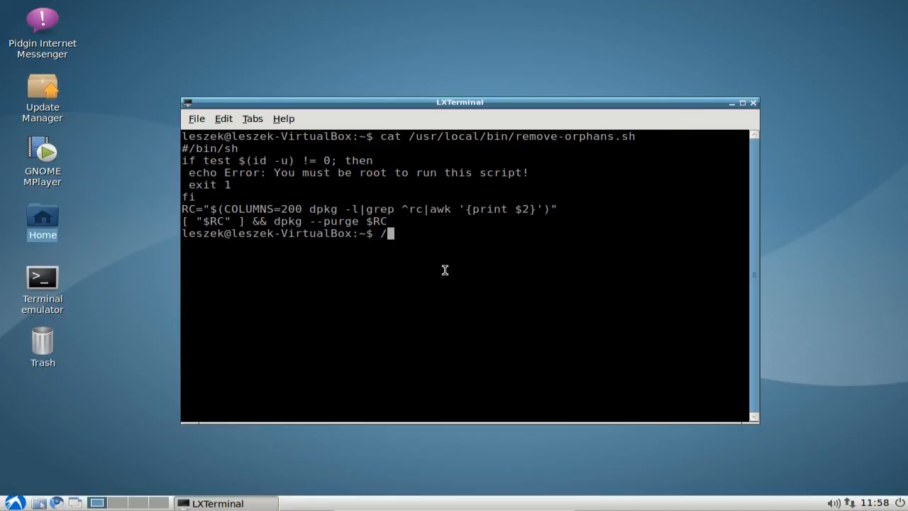
type("usr/local/")
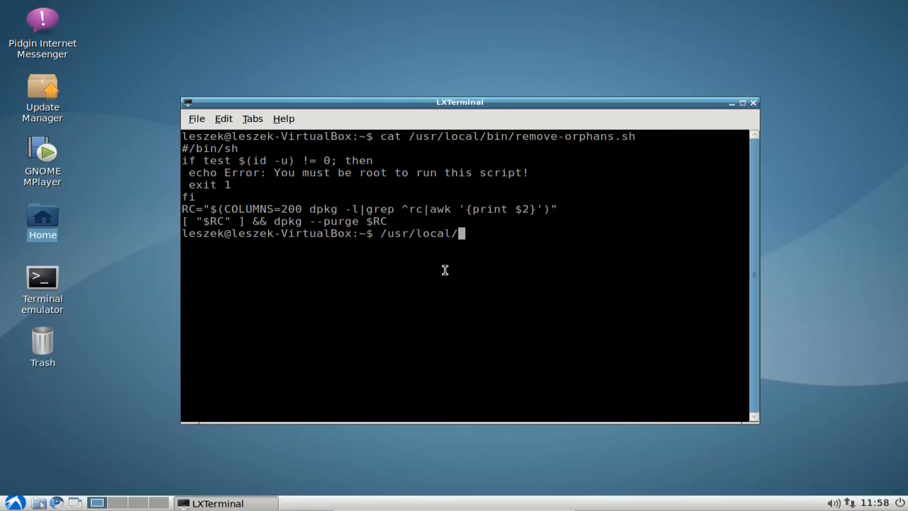
type("bin/remove-orphans.sh")
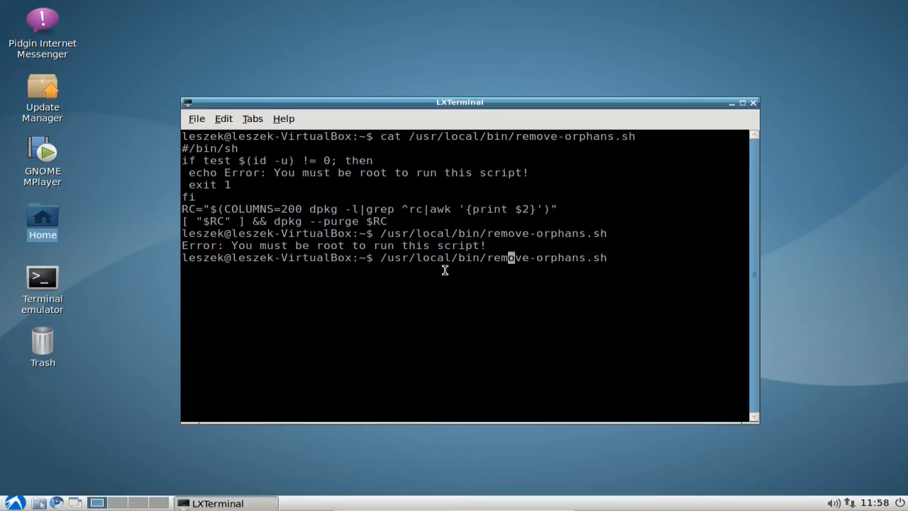
type("sudo")
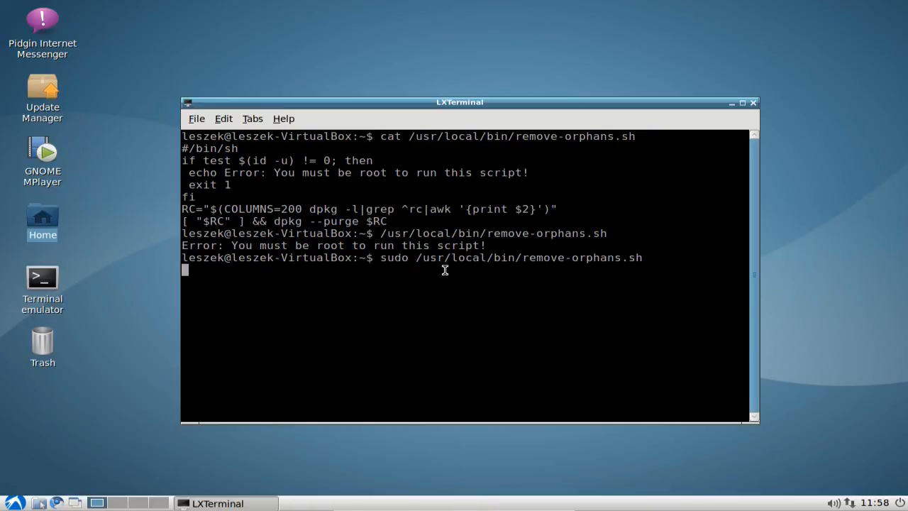
key("Return")
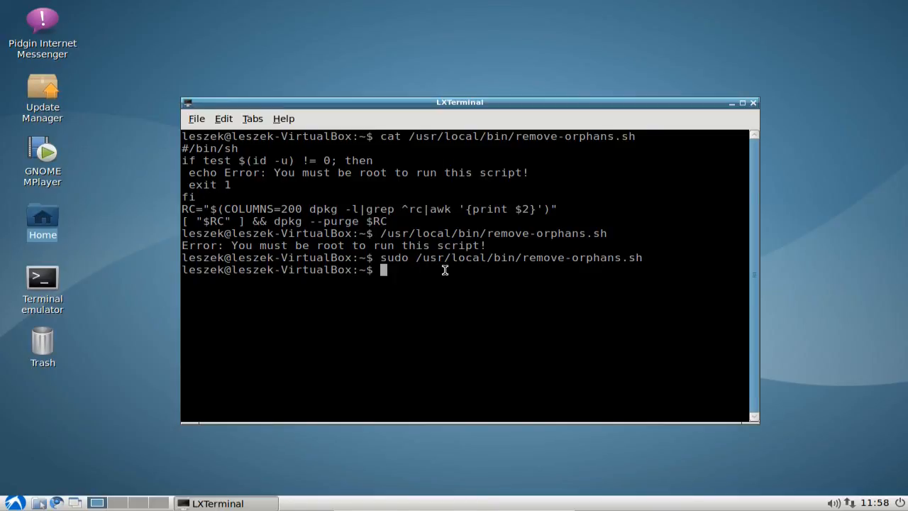